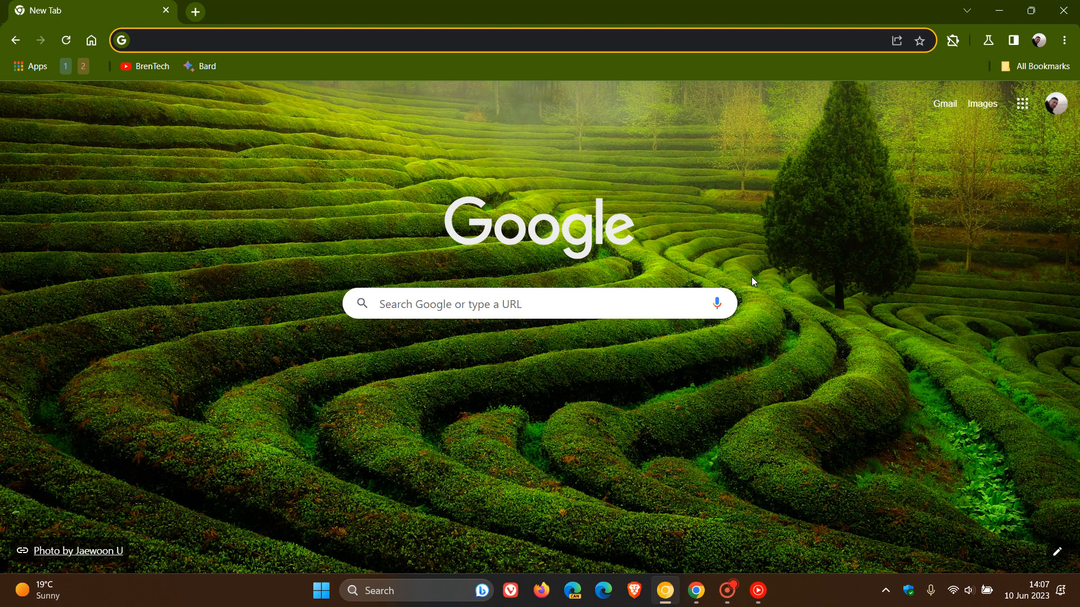
mouse_move(479, 124)
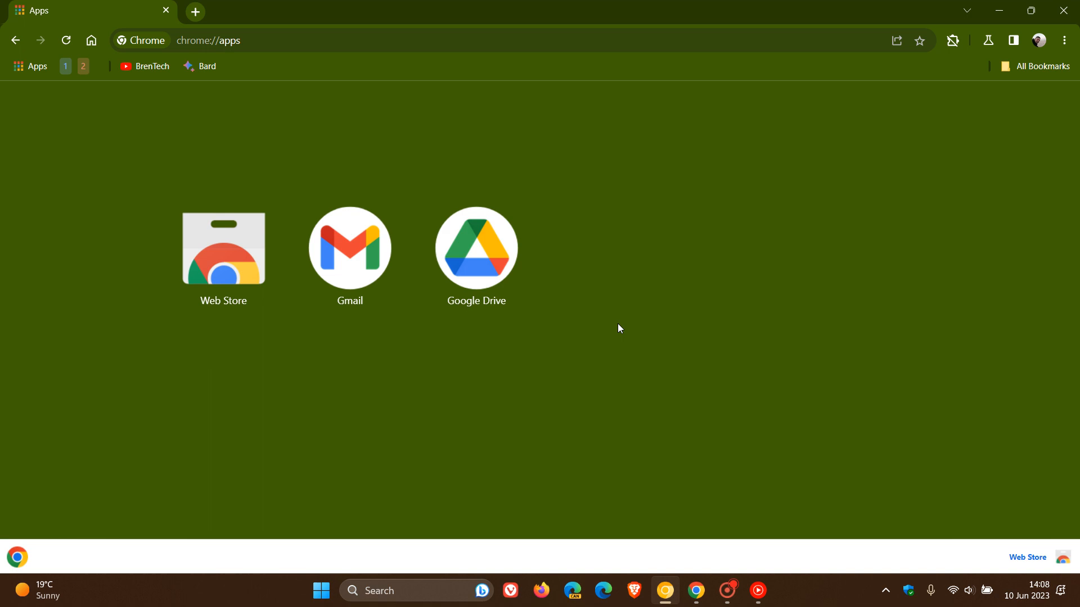
mouse_move(79, 258)
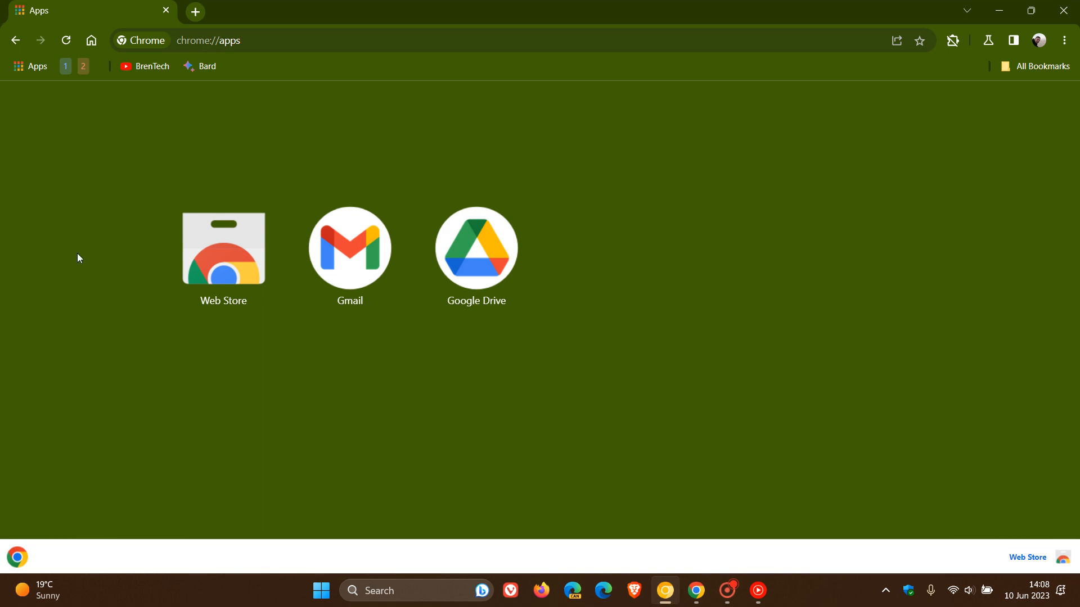
mouse_move(600, 311)
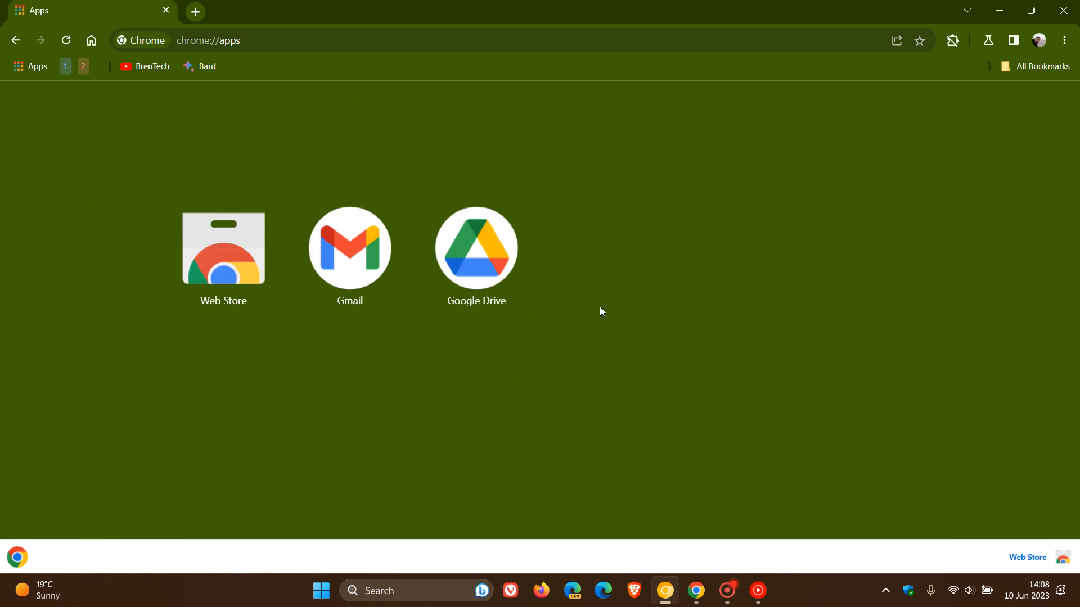
mouse_move(606, 203)
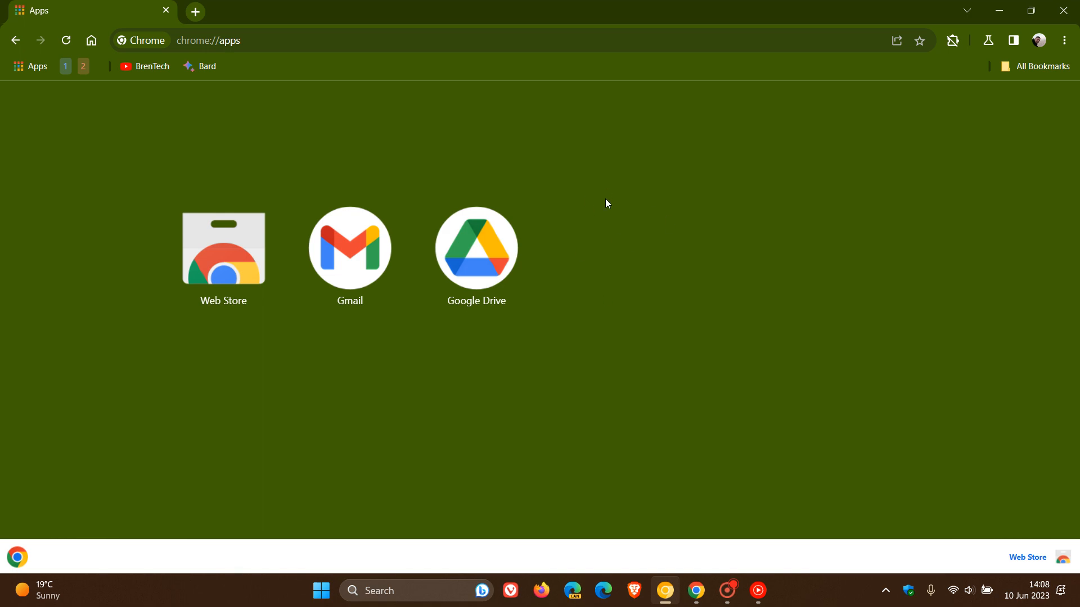
mouse_move(626, 196)
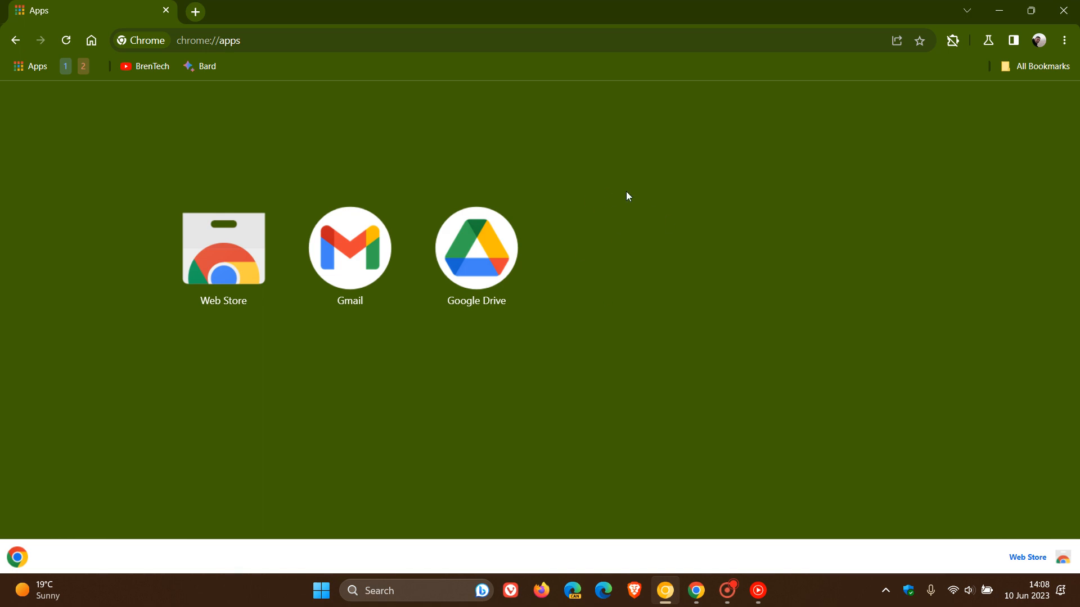
mouse_move(427, 429)
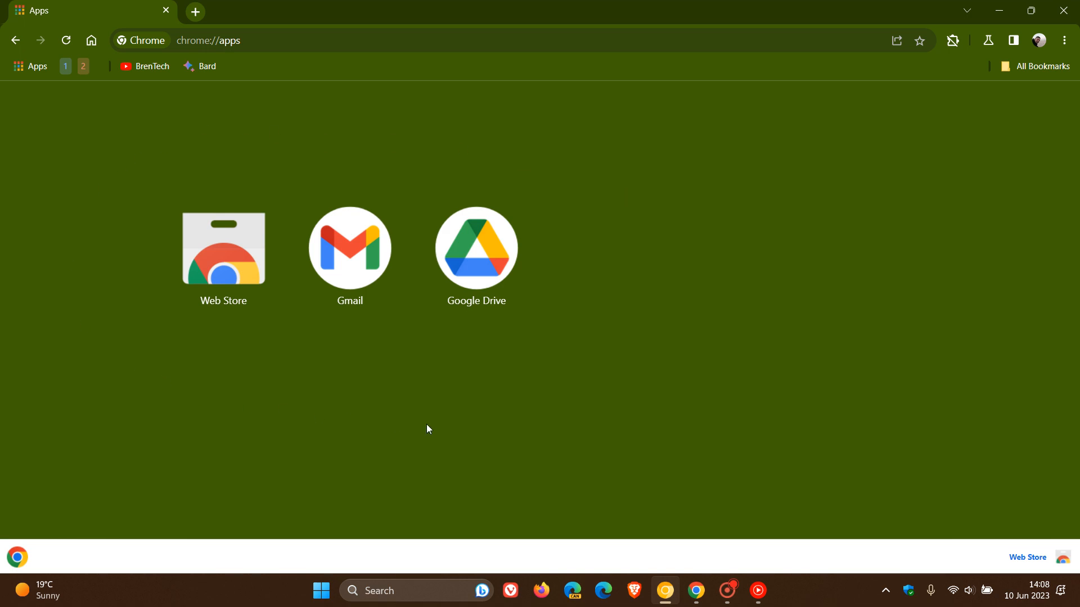
mouse_move(578, 230)
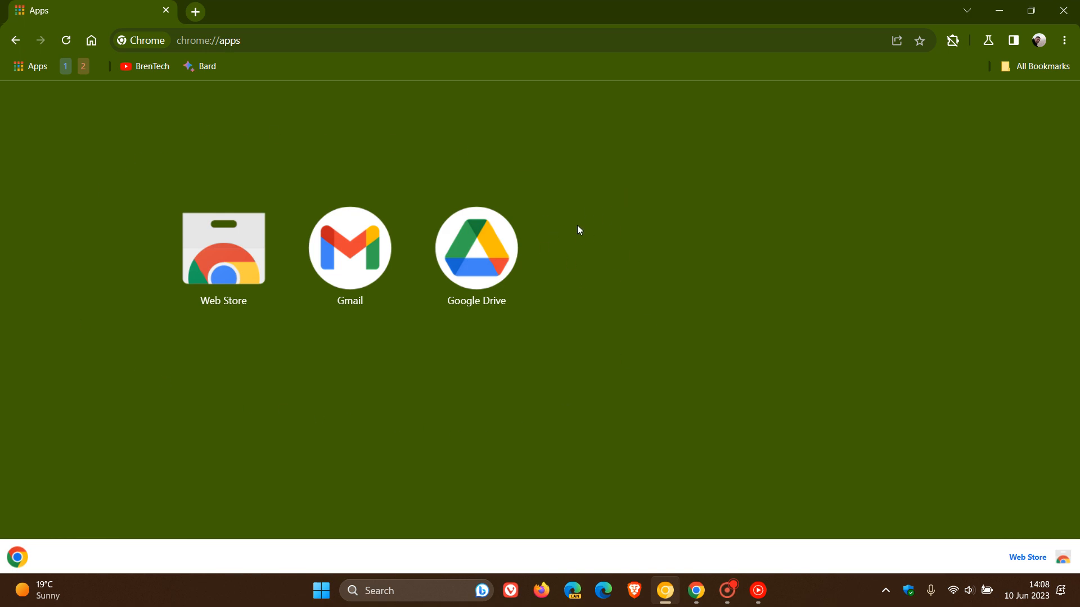
mouse_move(561, 236)
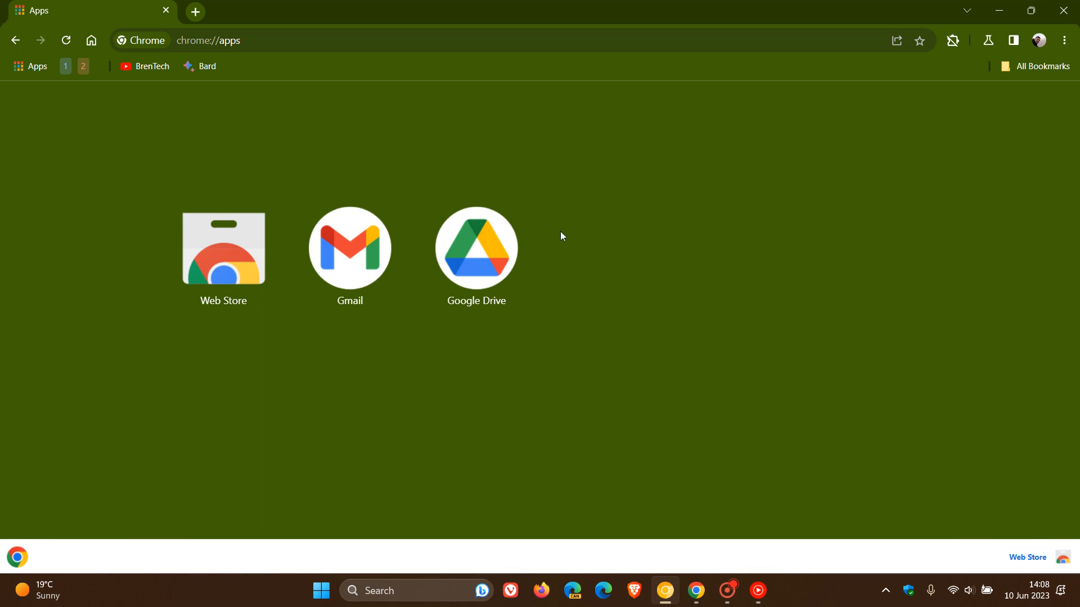
mouse_move(623, 217)
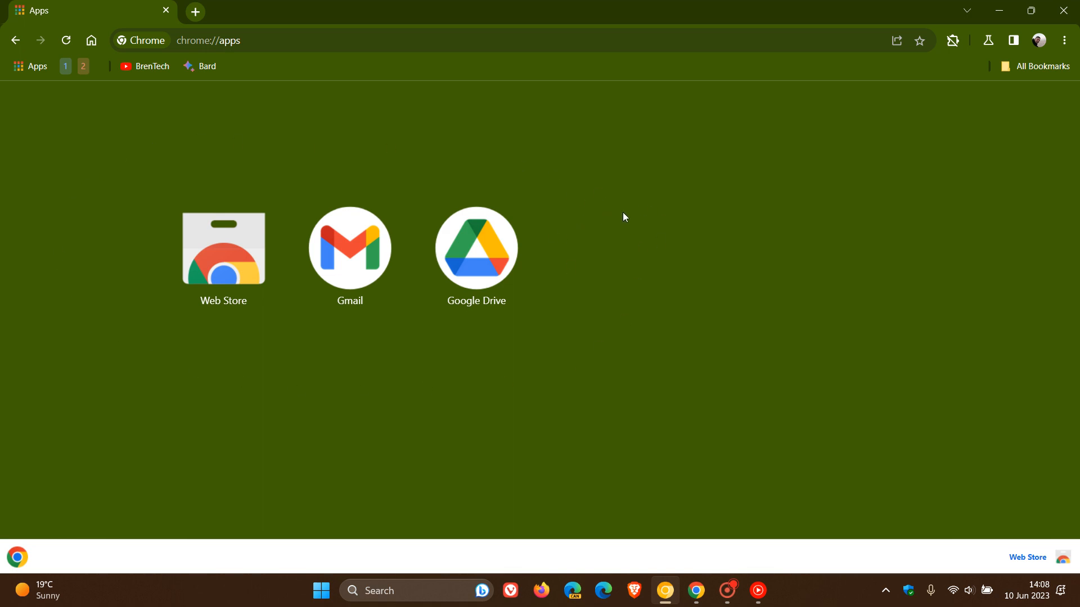
mouse_move(566, 234)
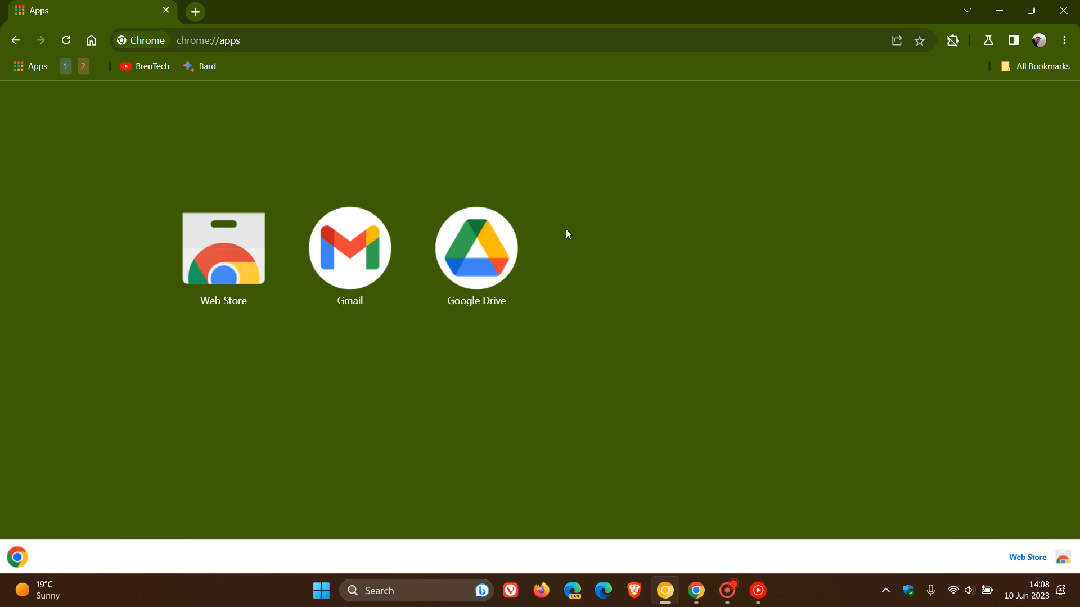
mouse_move(577, 245)
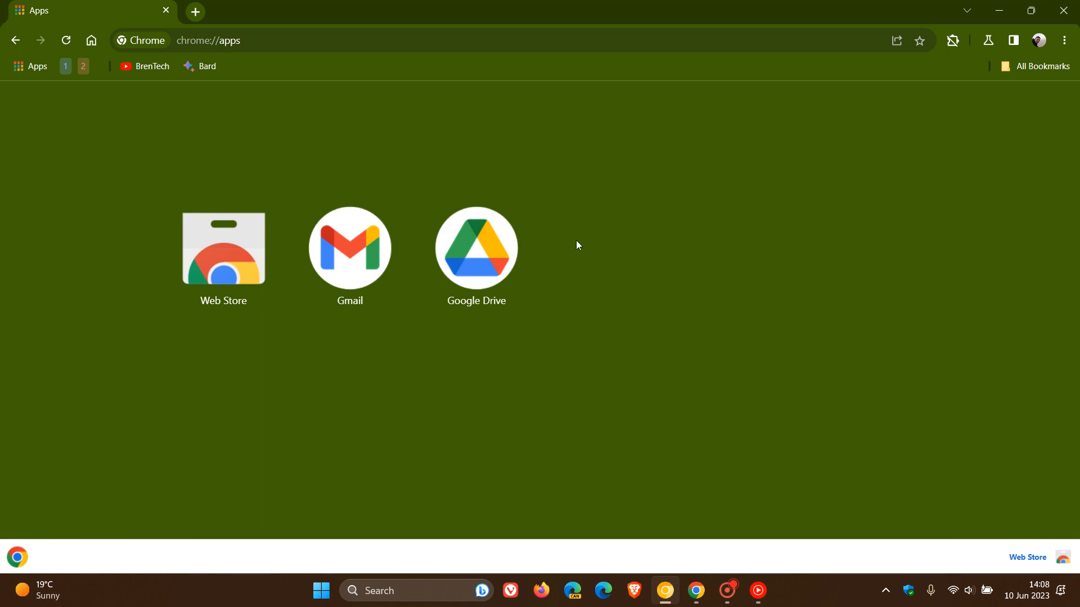
mouse_move(680, 378)
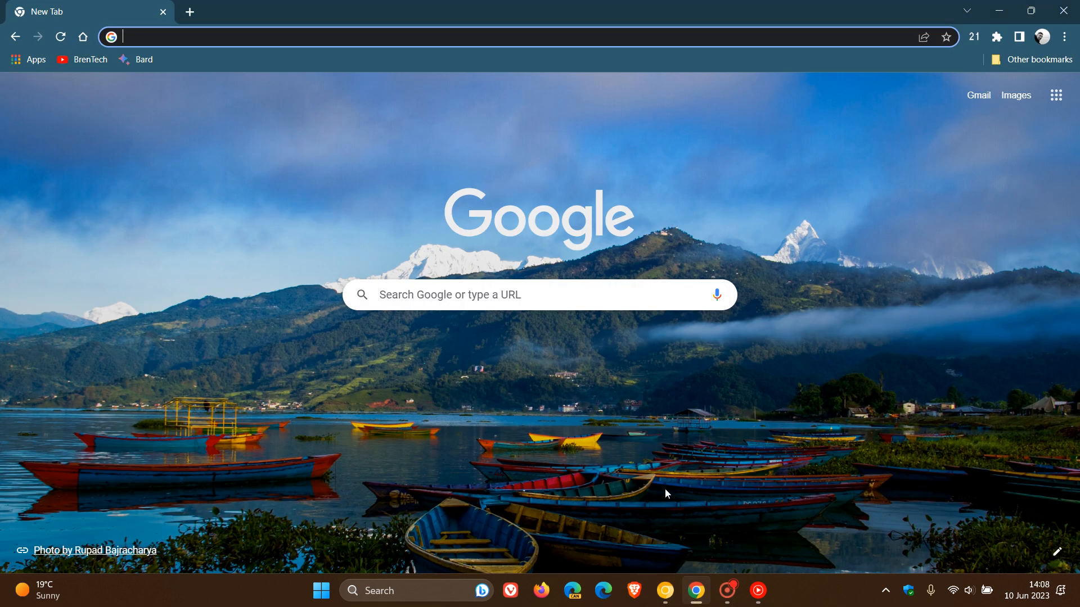
- Bring the second Chrome window, showing the apps page, to the front from the taskbar
click(29, 59)
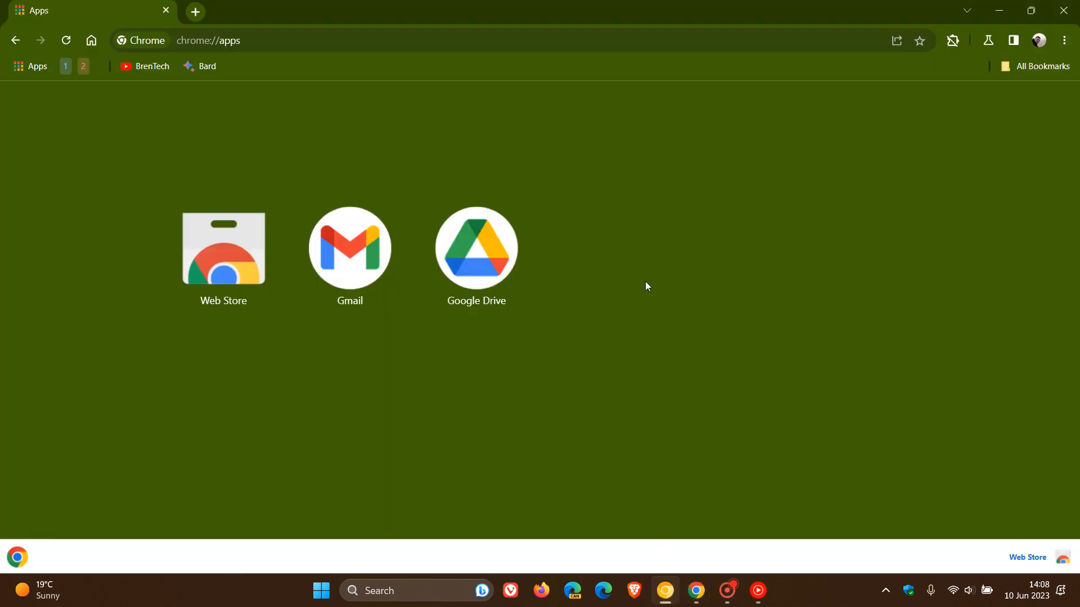
mouse_move(607, 235)
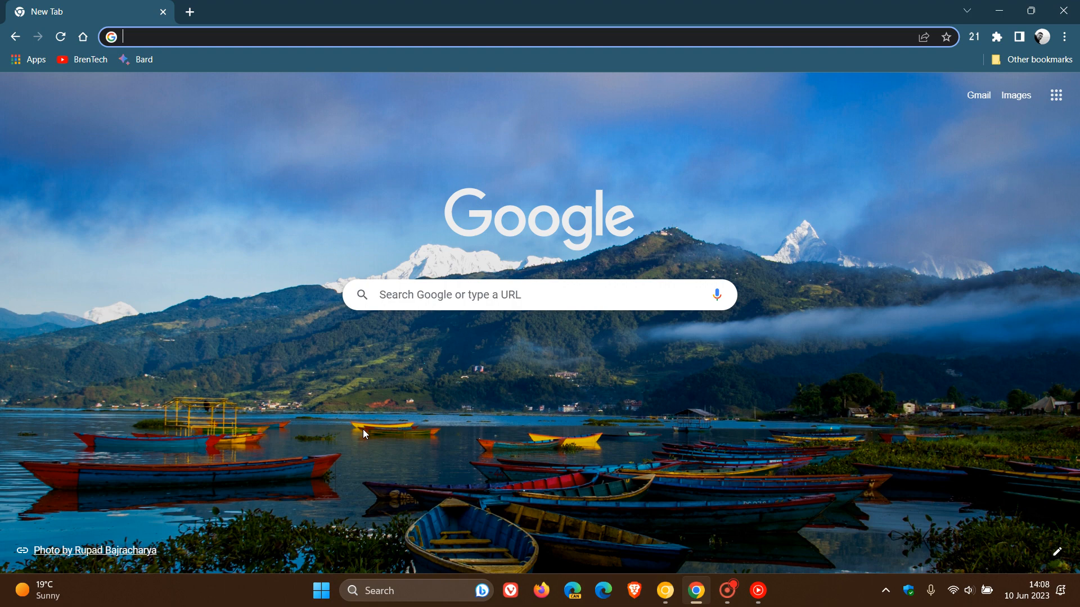
click(28, 60)
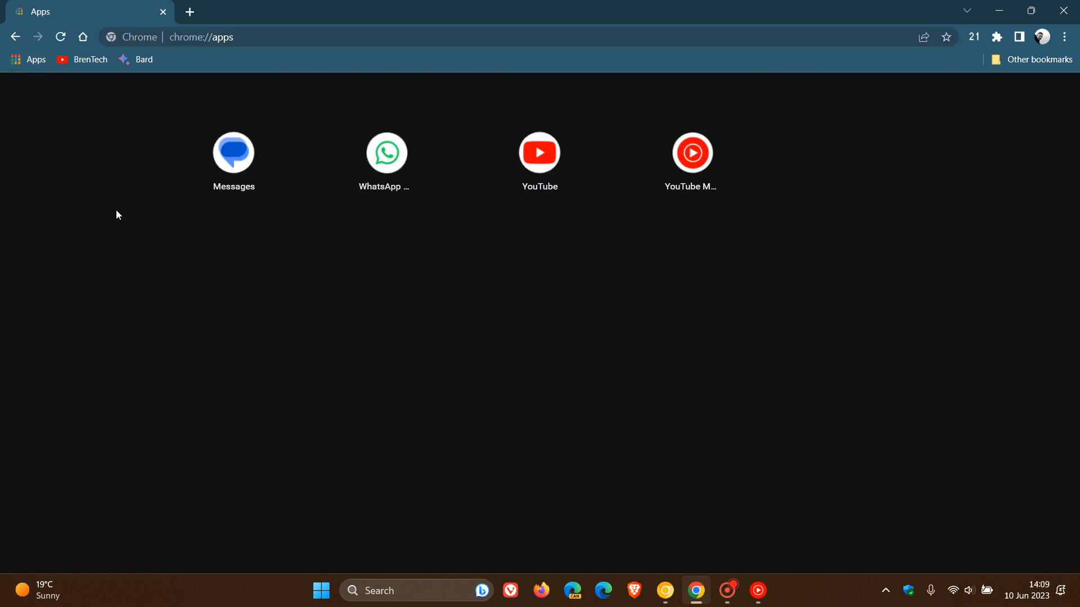
mouse_move(515, 313)
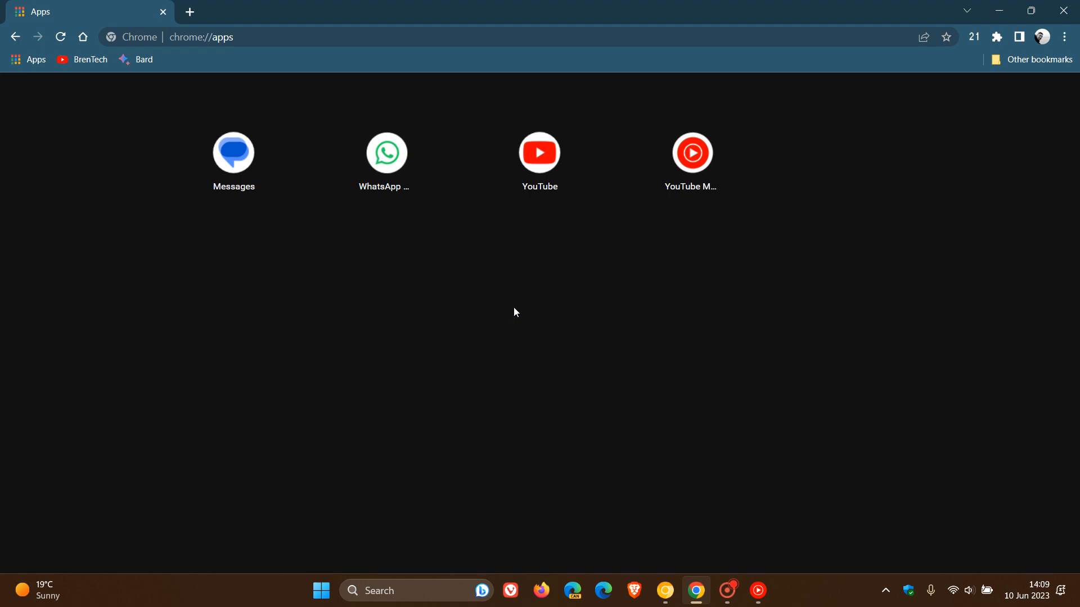
mouse_move(153, 191)
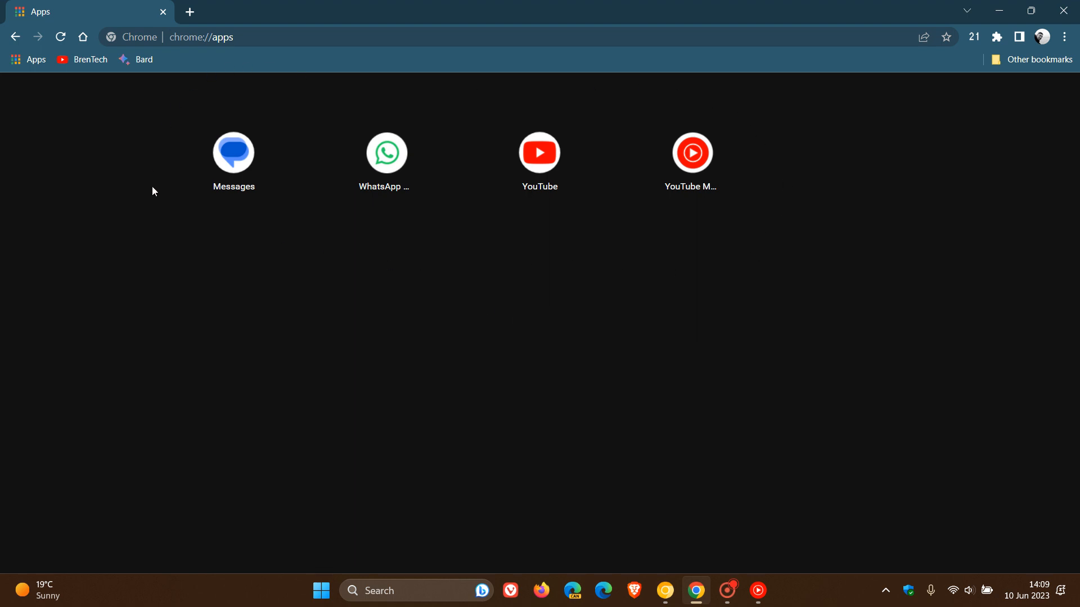
mouse_move(433, 286)
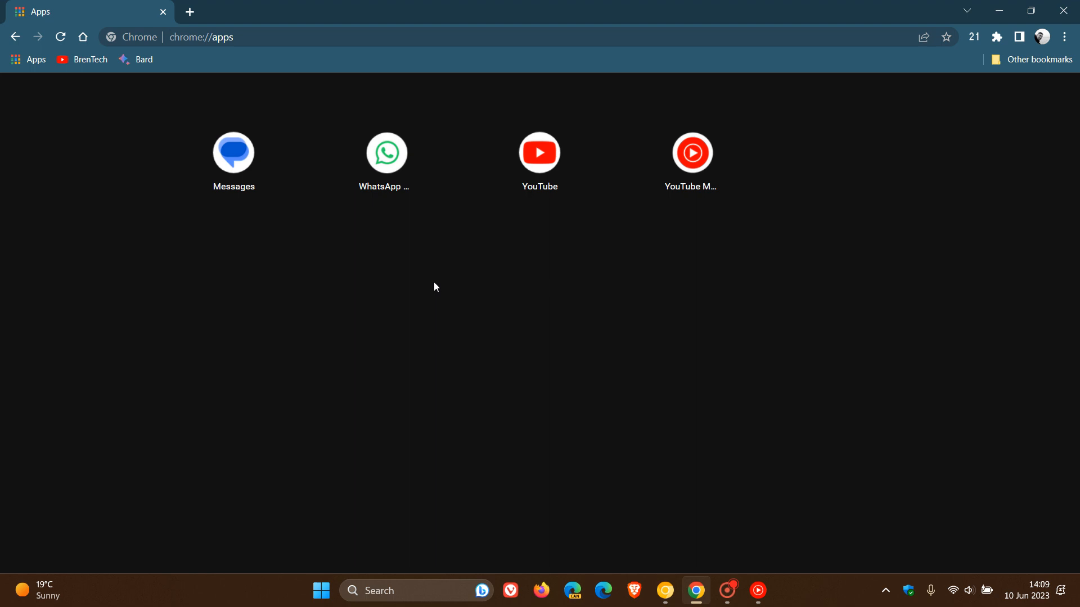
mouse_move(540, 307)
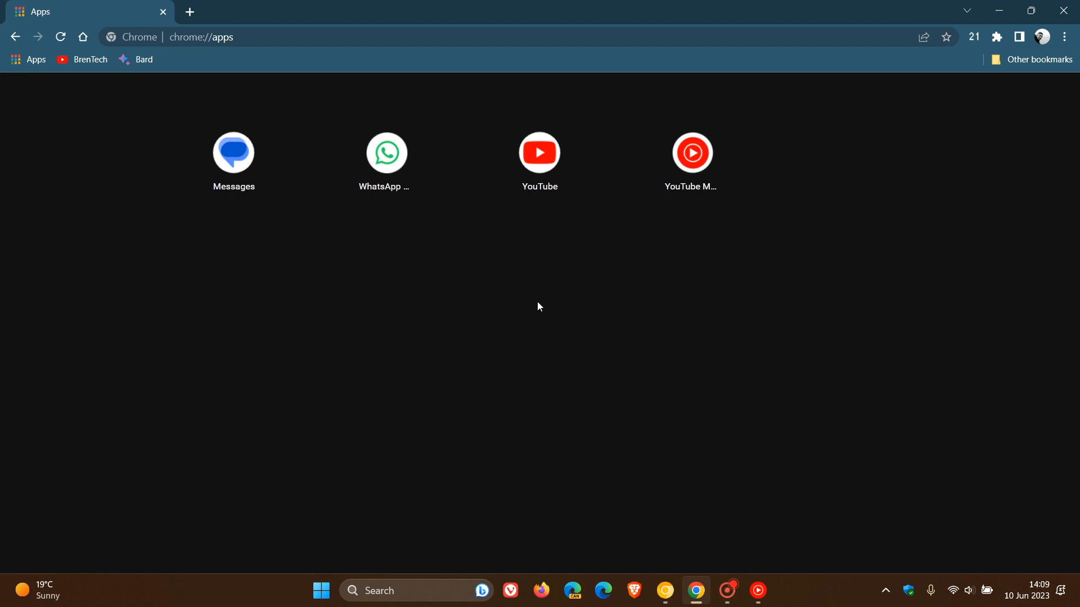
mouse_move(743, 122)
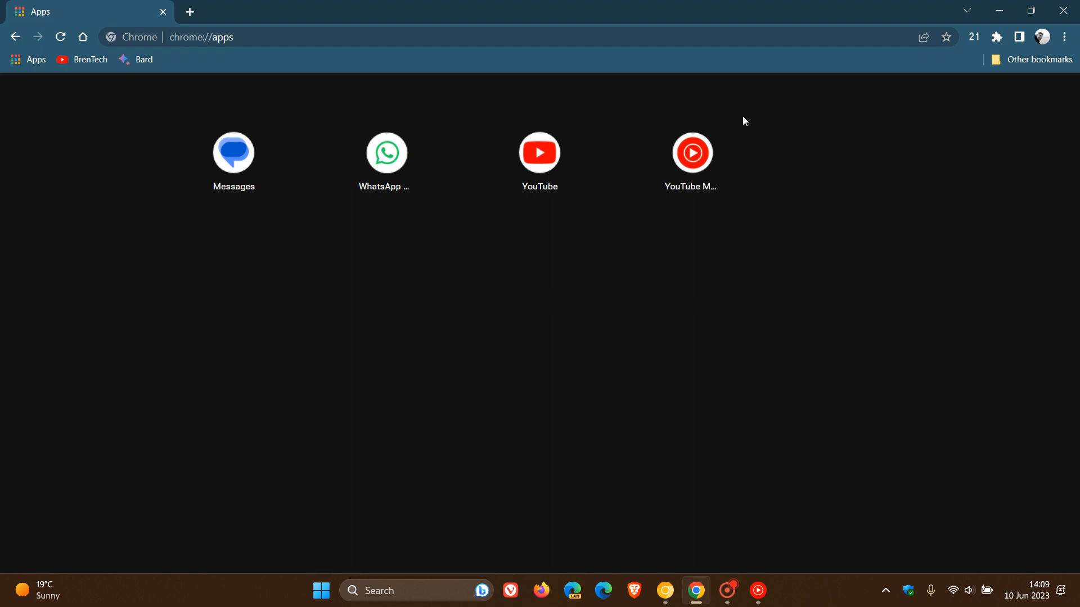
mouse_move(803, 178)
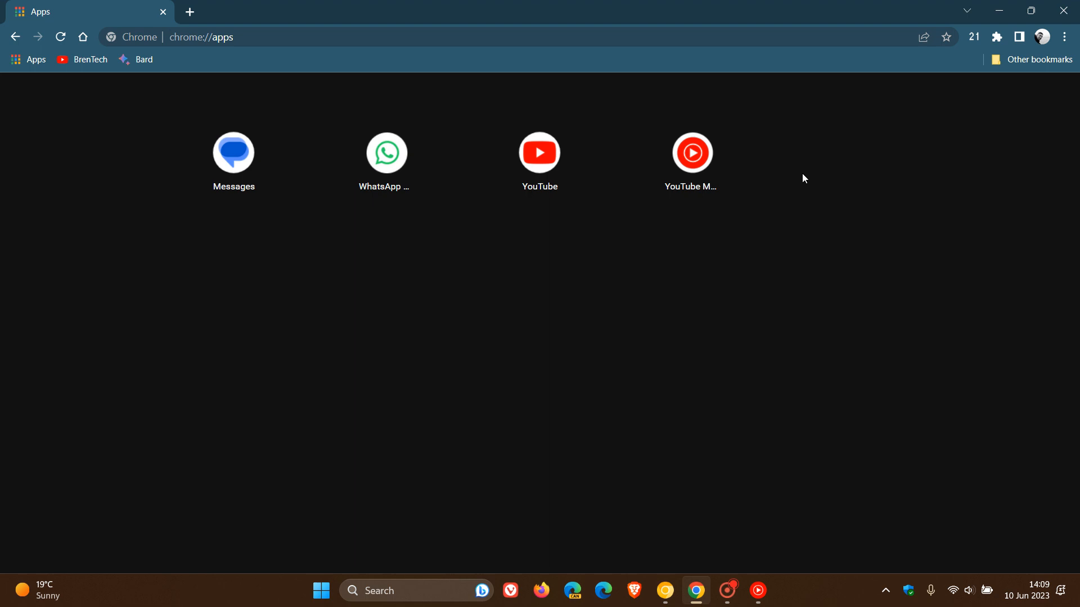
mouse_move(800, 216)
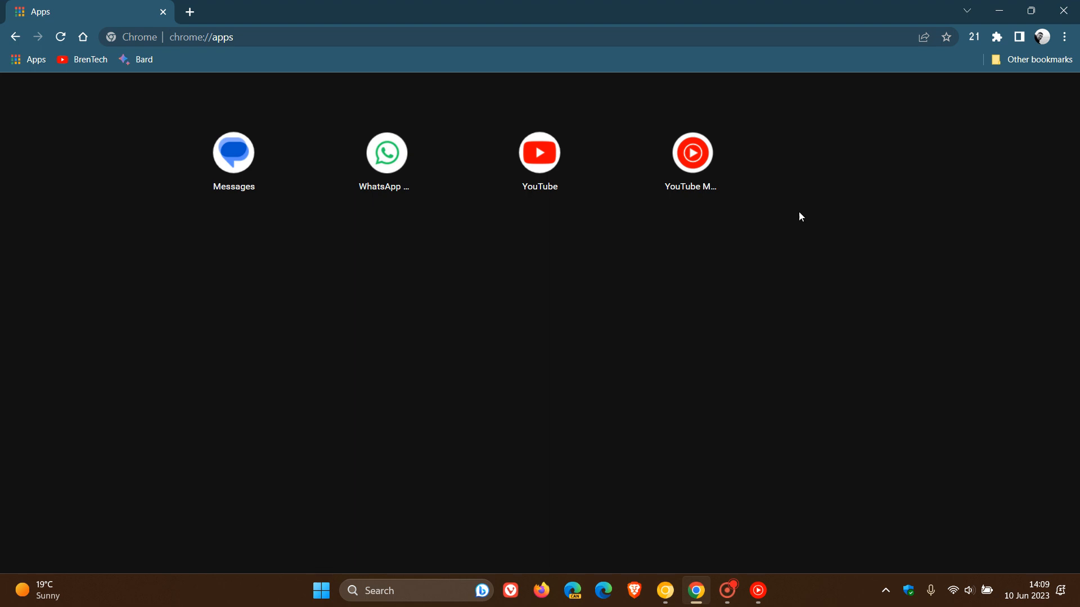
mouse_move(601, 345)
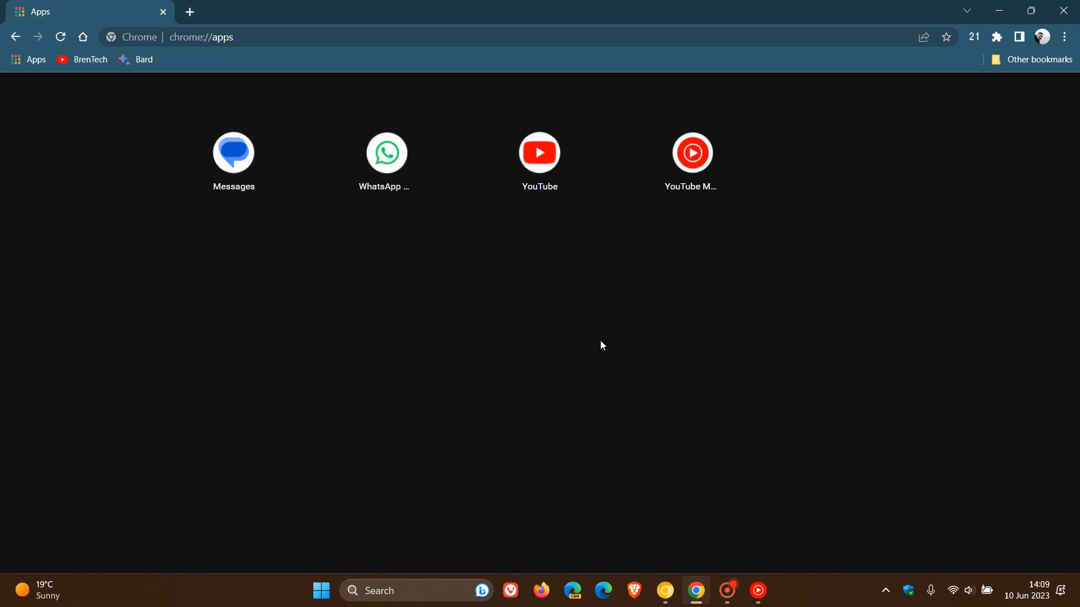
mouse_move(603, 321)
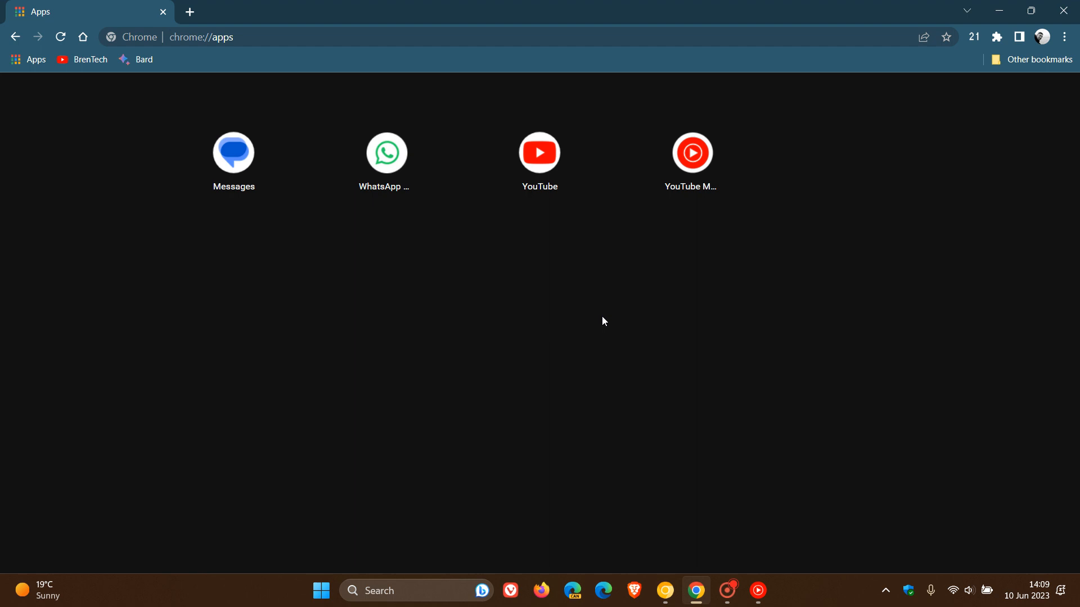
mouse_move(610, 363)
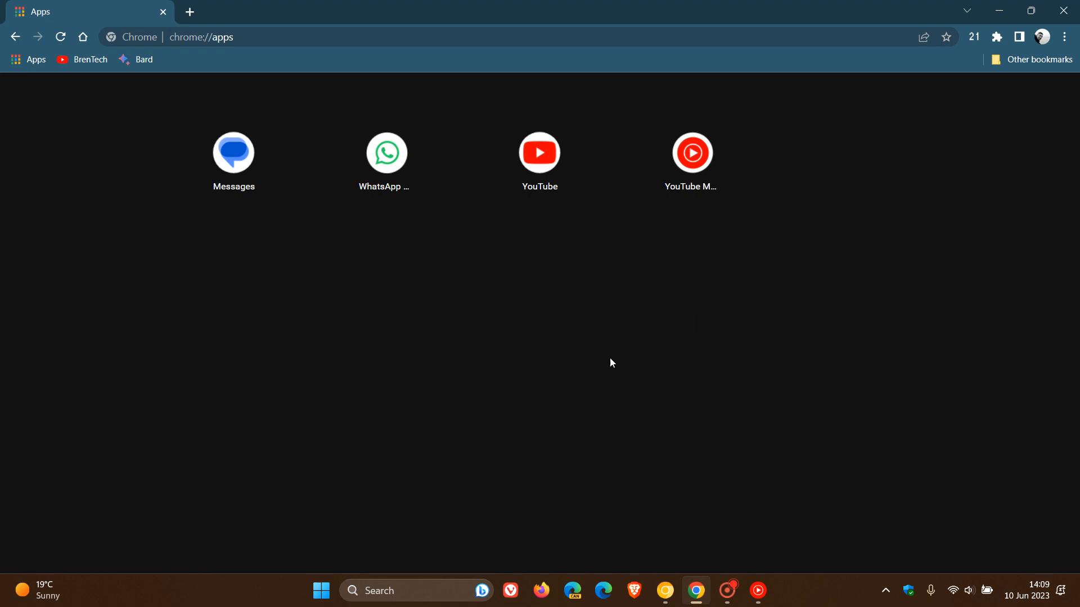
mouse_move(589, 319)
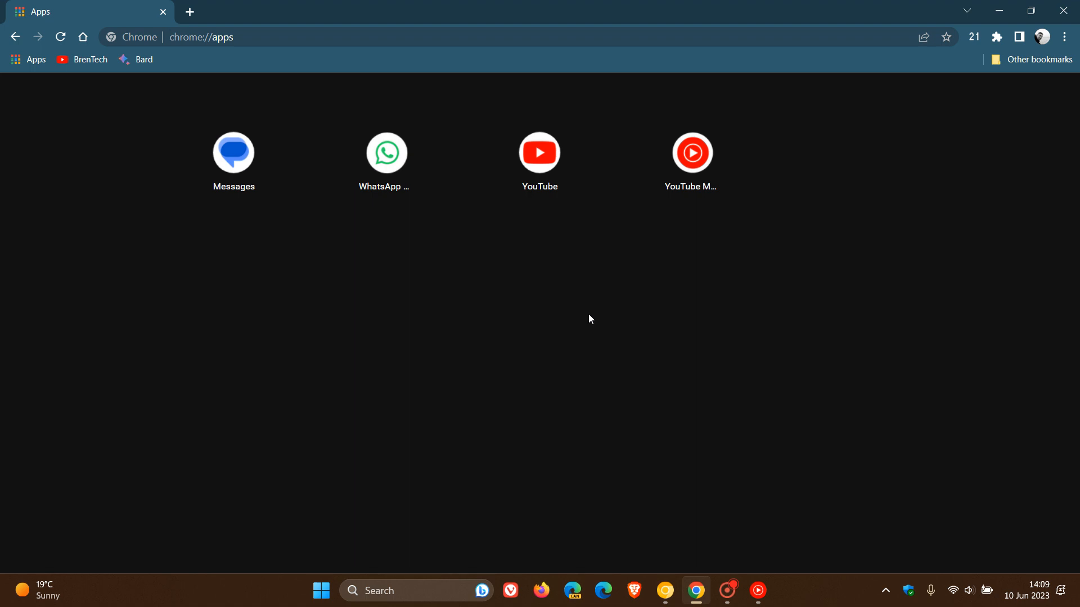
mouse_move(625, 354)
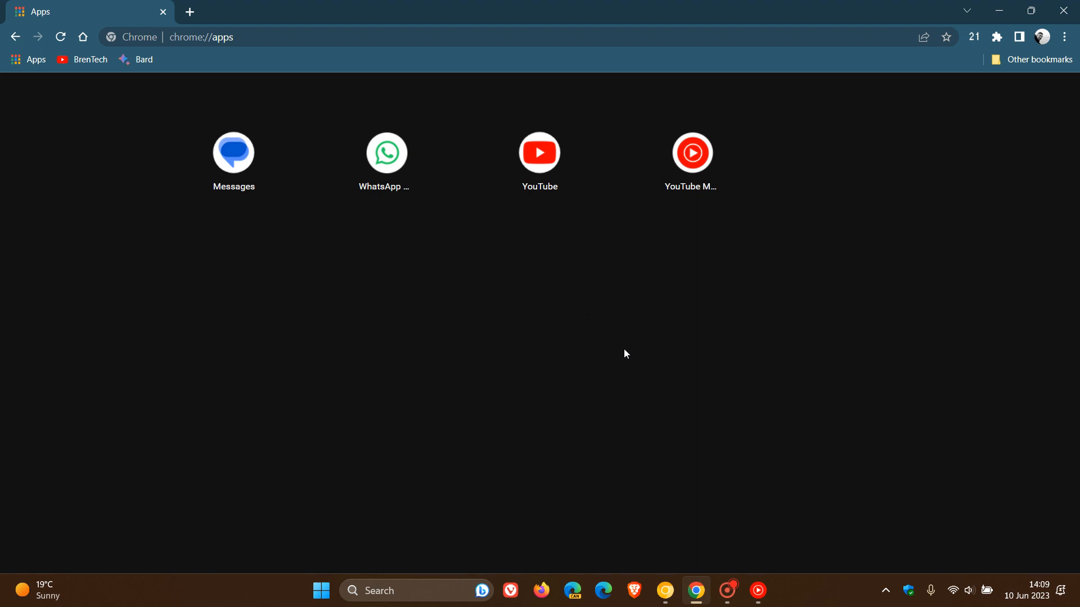
mouse_move(635, 351)
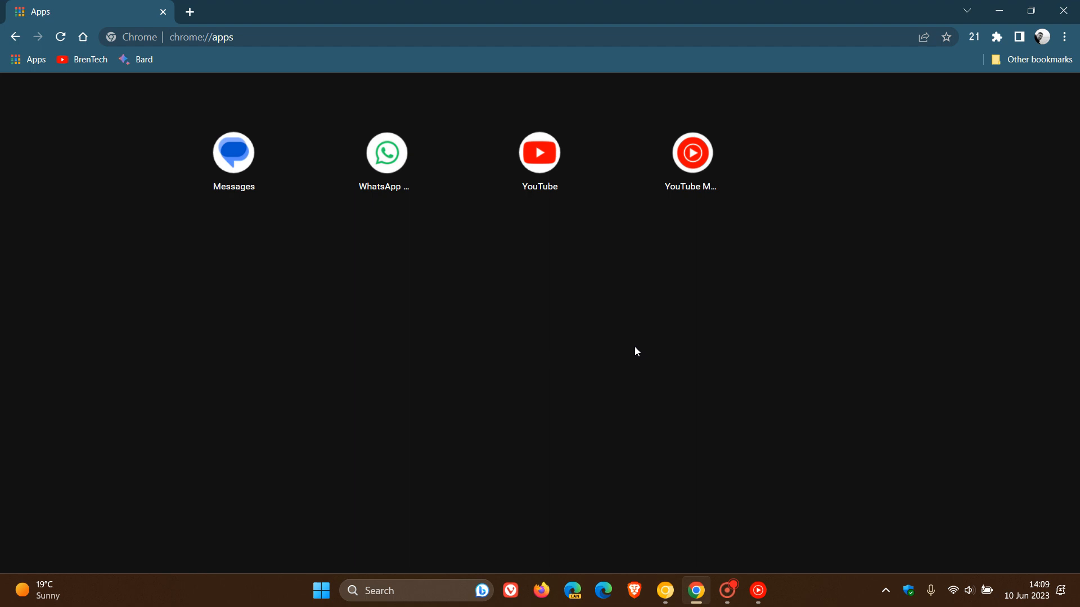
mouse_move(721, 370)
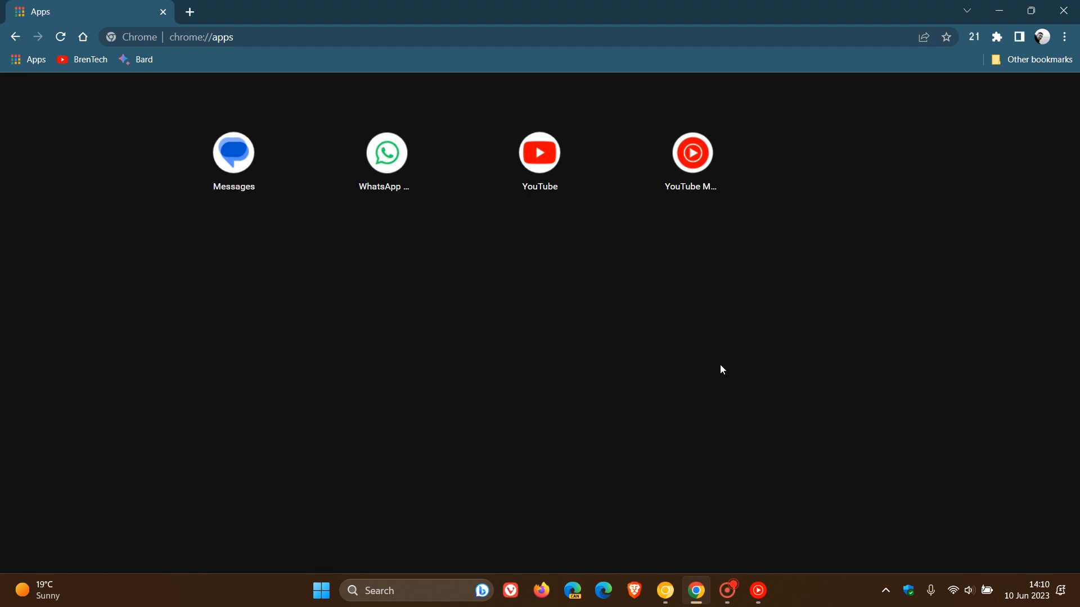
mouse_move(783, 366)
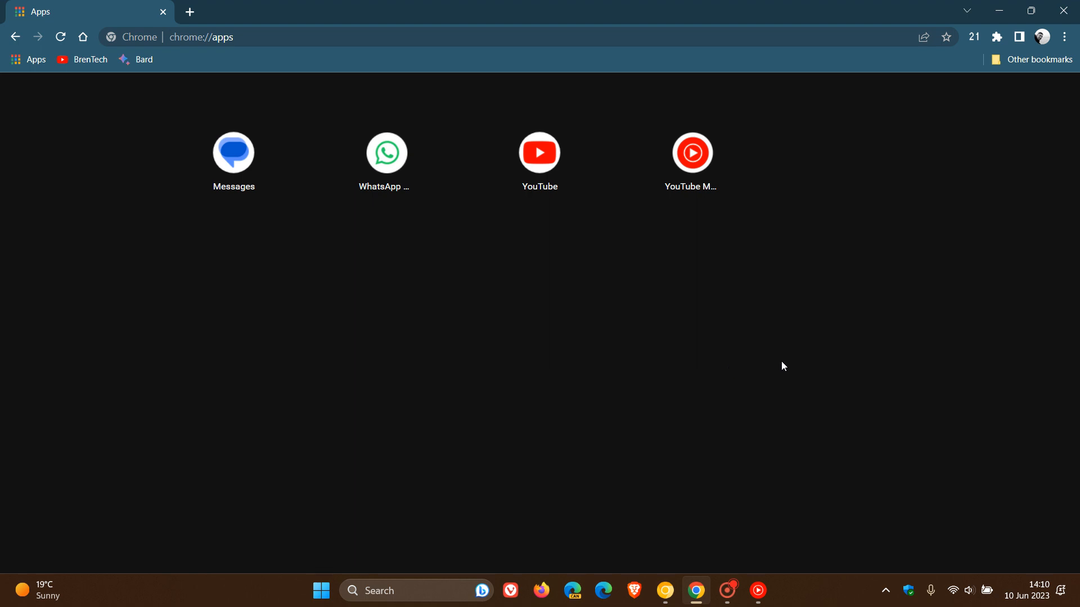
mouse_move(260, 392)
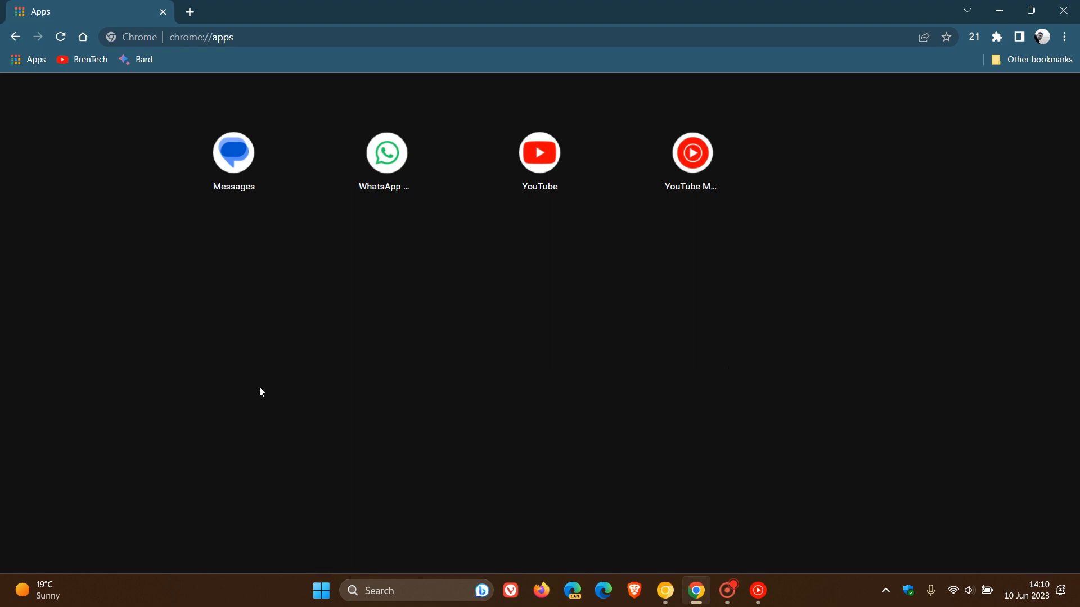
mouse_move(405, 436)
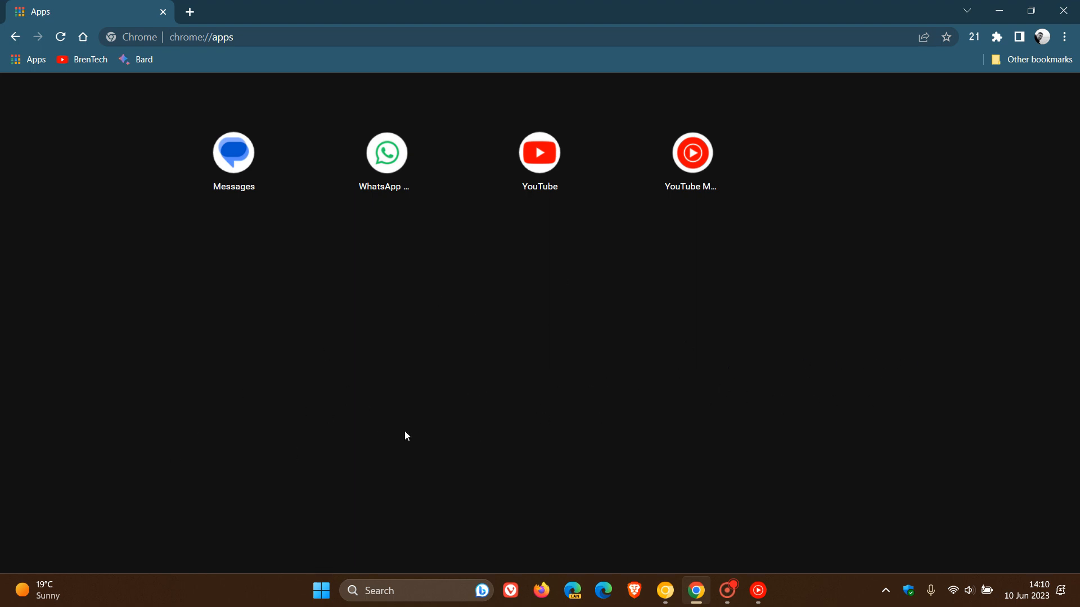
mouse_move(520, 335)
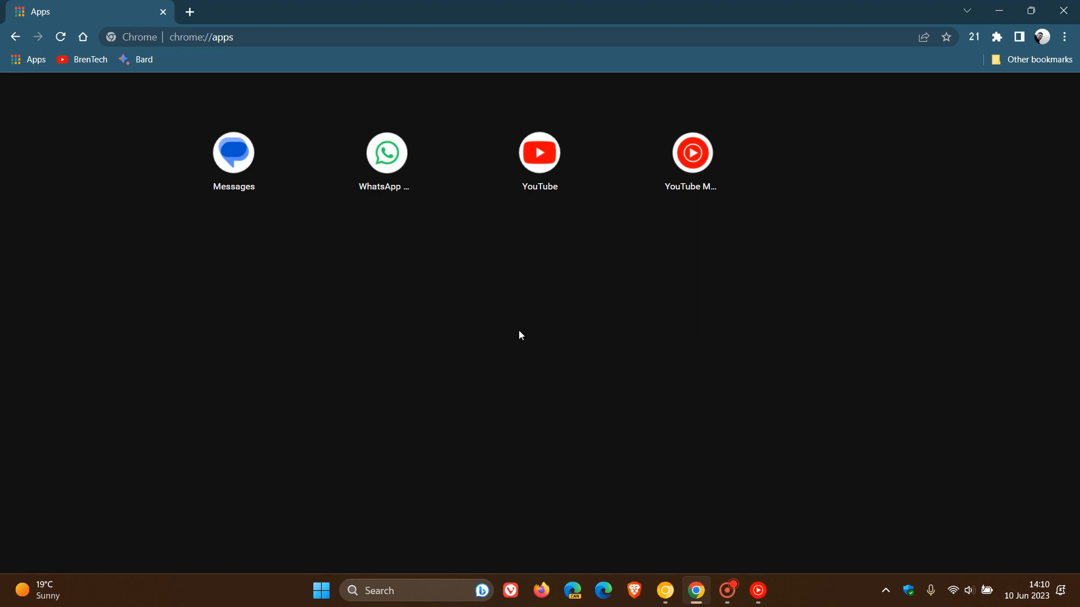
mouse_move(763, 169)
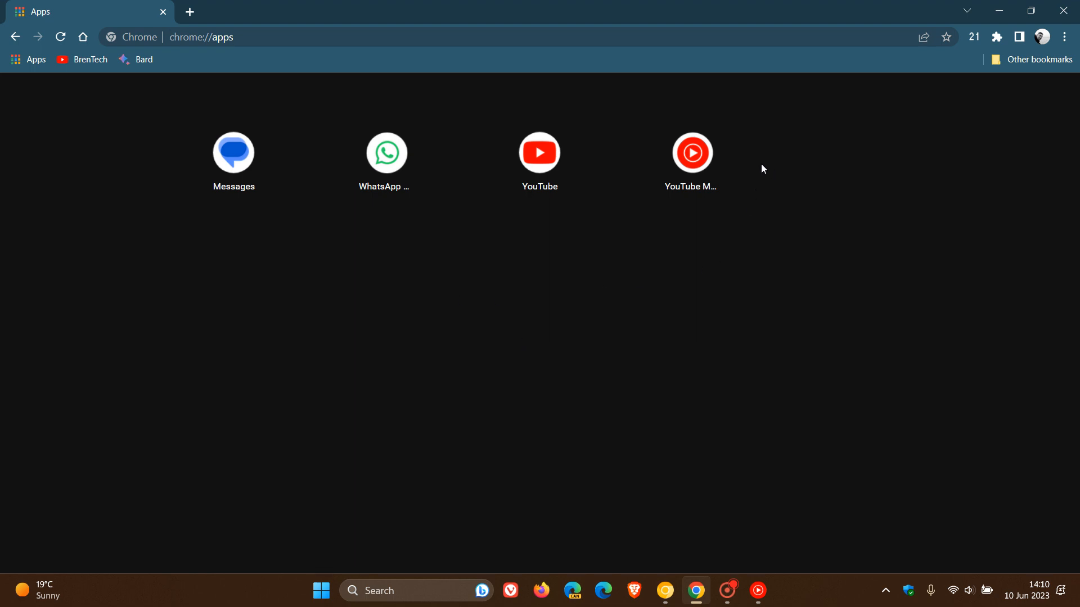
mouse_move(564, 273)
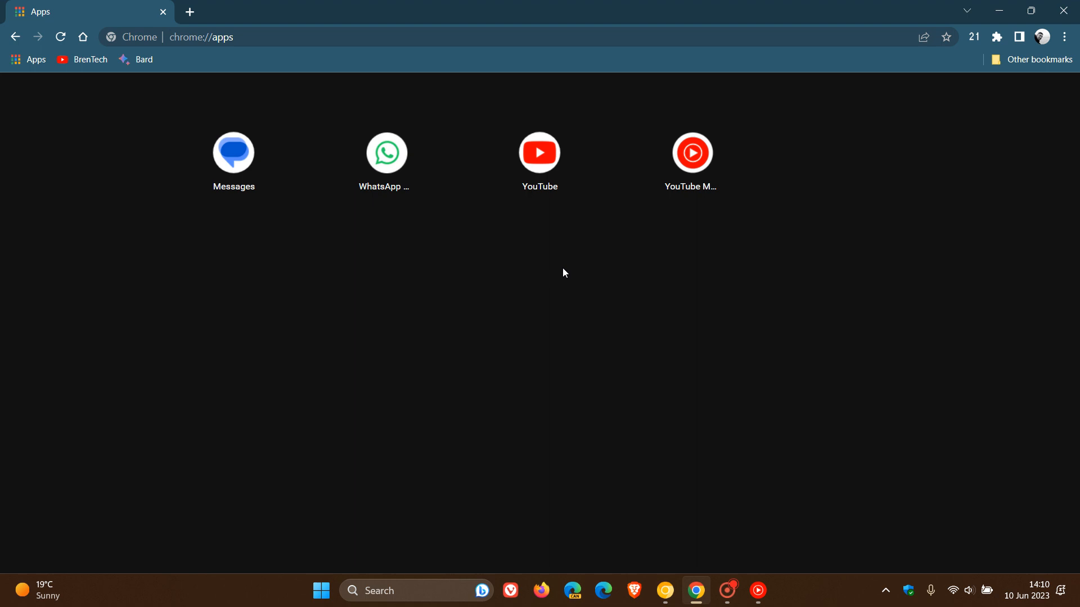
mouse_move(606, 429)
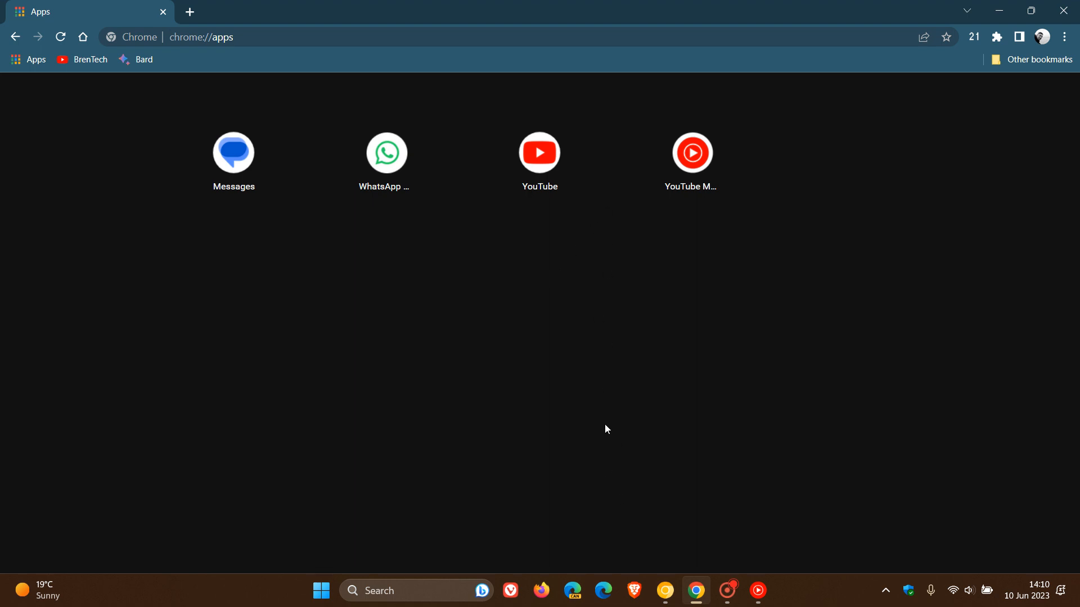
mouse_move(632, 355)
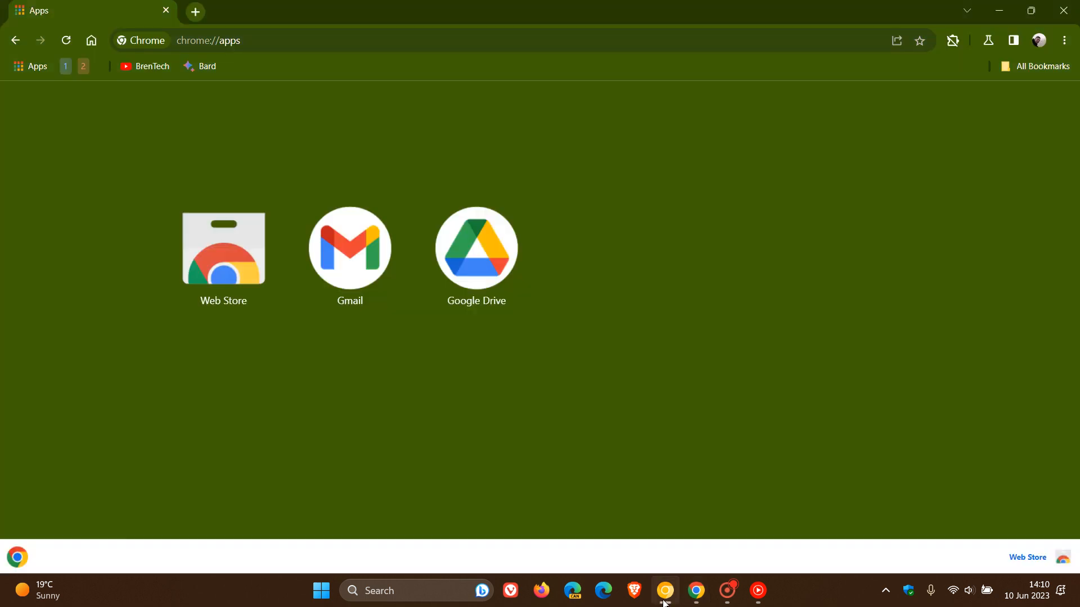
mouse_move(684, 166)
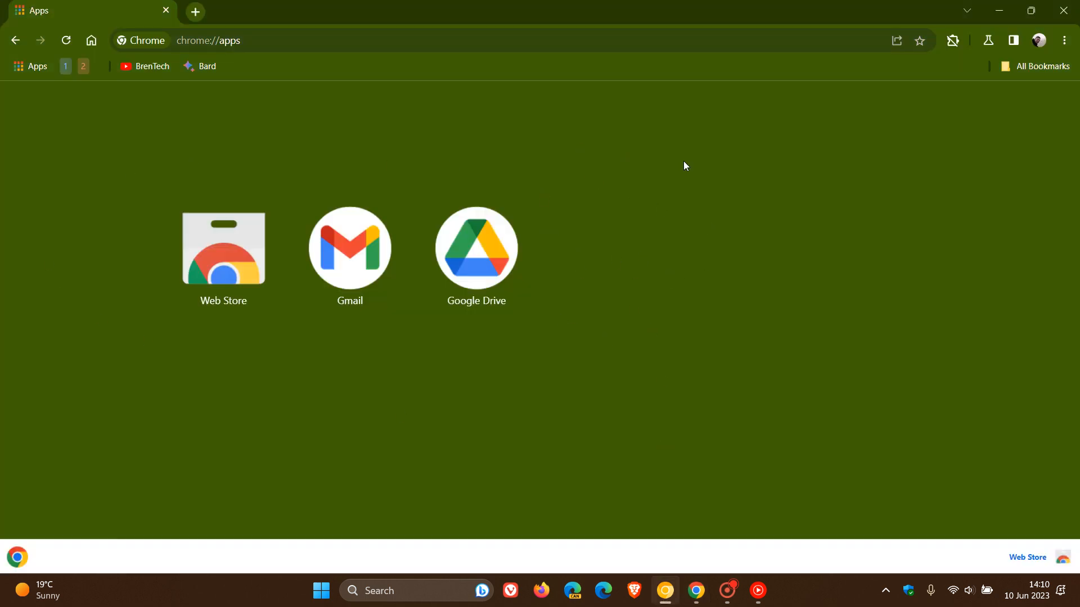
mouse_move(147, 169)
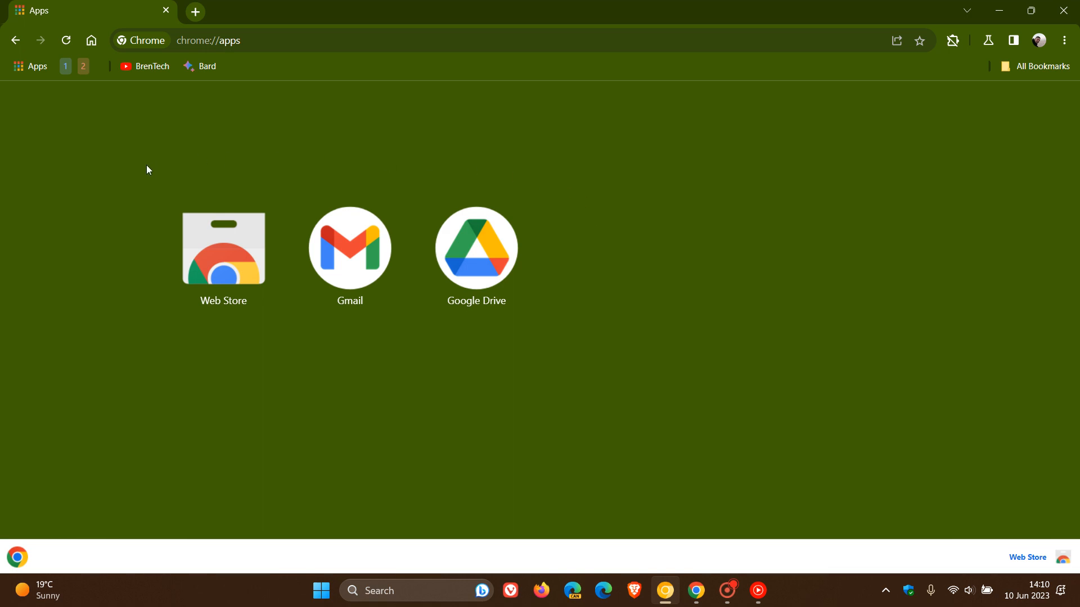
mouse_move(562, 218)
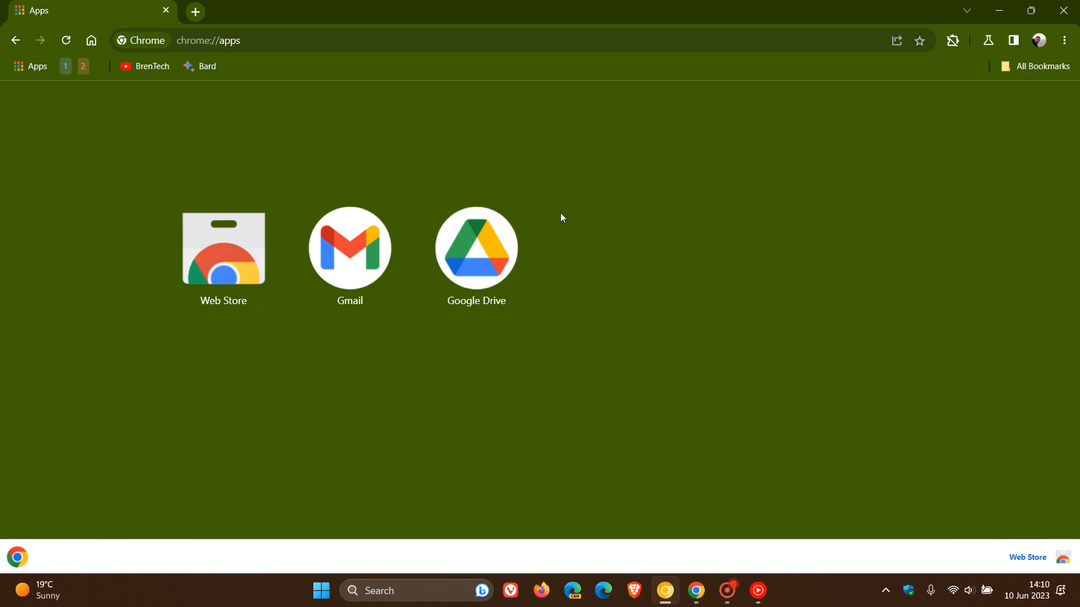
mouse_move(553, 185)
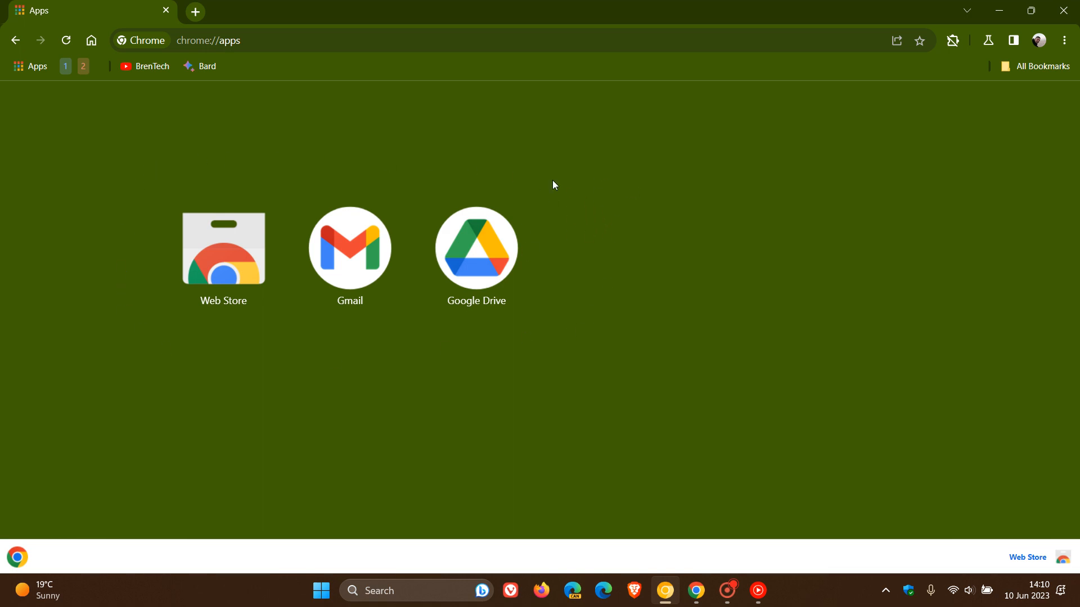
mouse_move(575, 242)
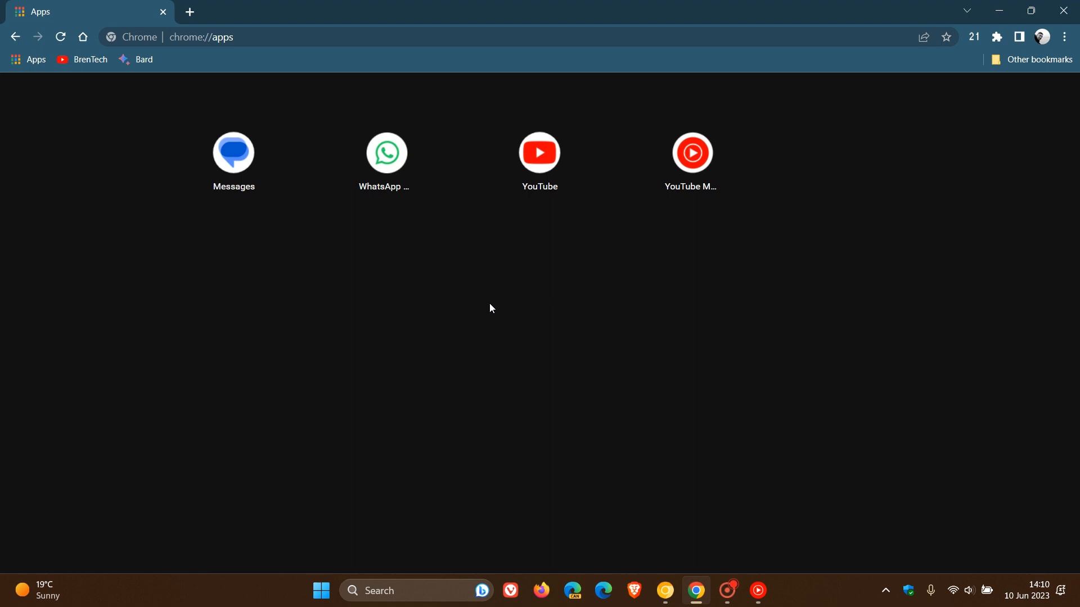
mouse_move(431, 275)
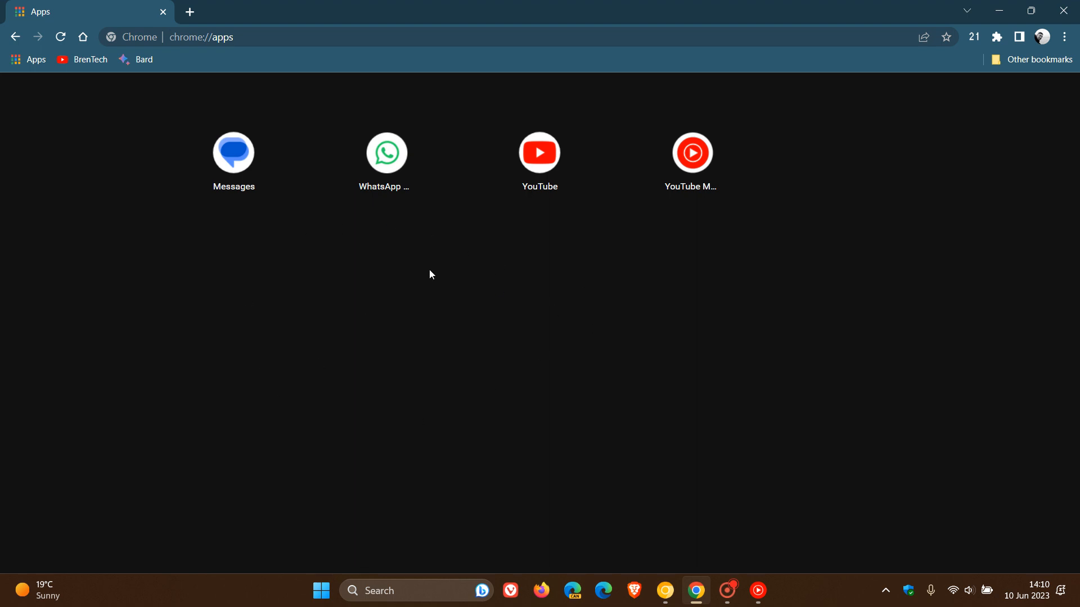
mouse_move(540, 343)
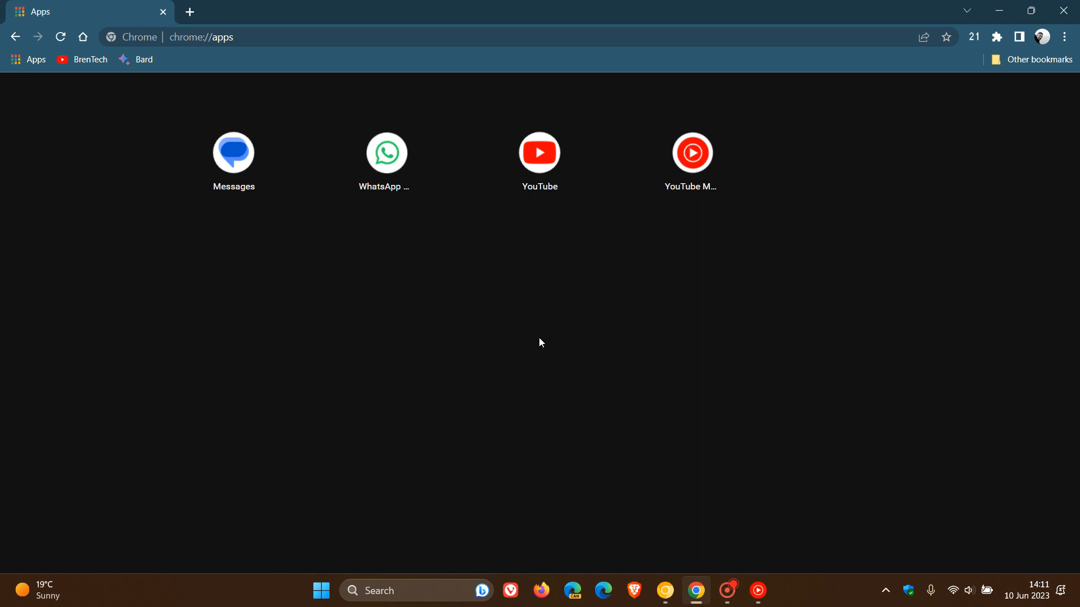
mouse_move(688, 278)
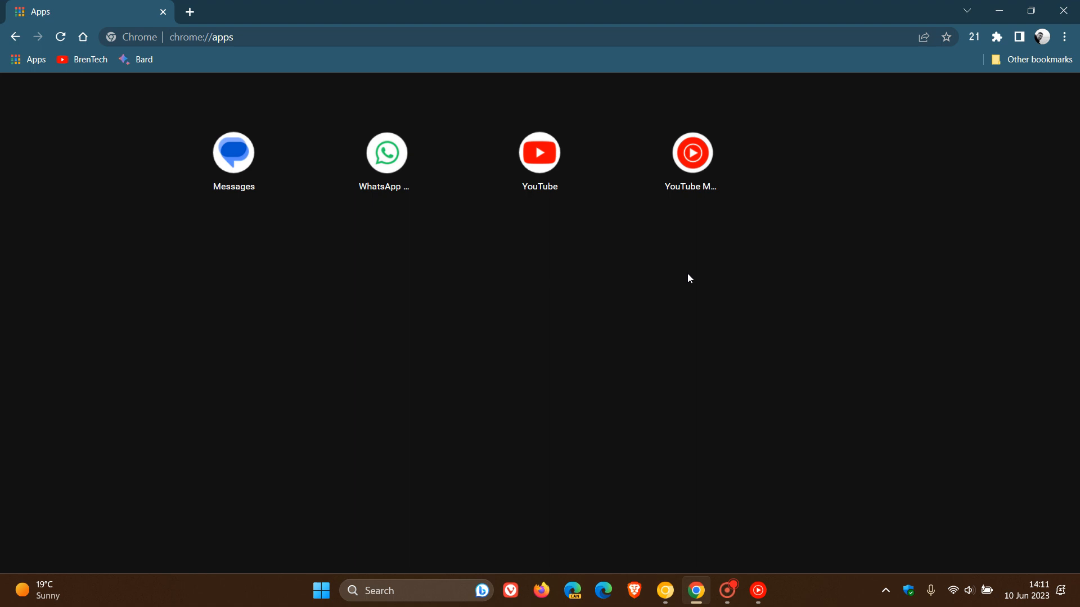
mouse_move(531, 387)
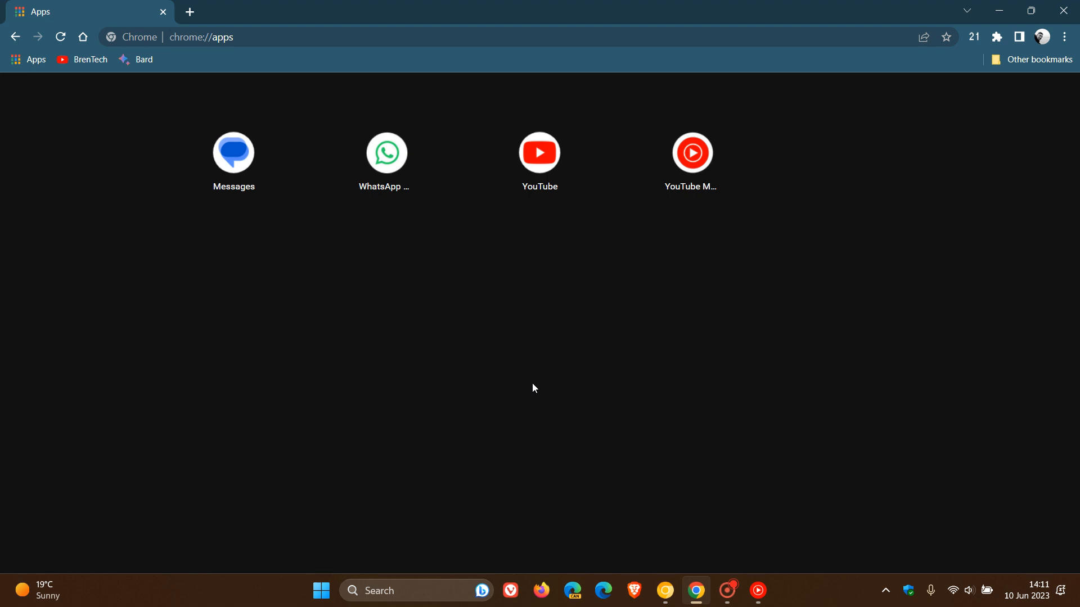
mouse_move(572, 275)
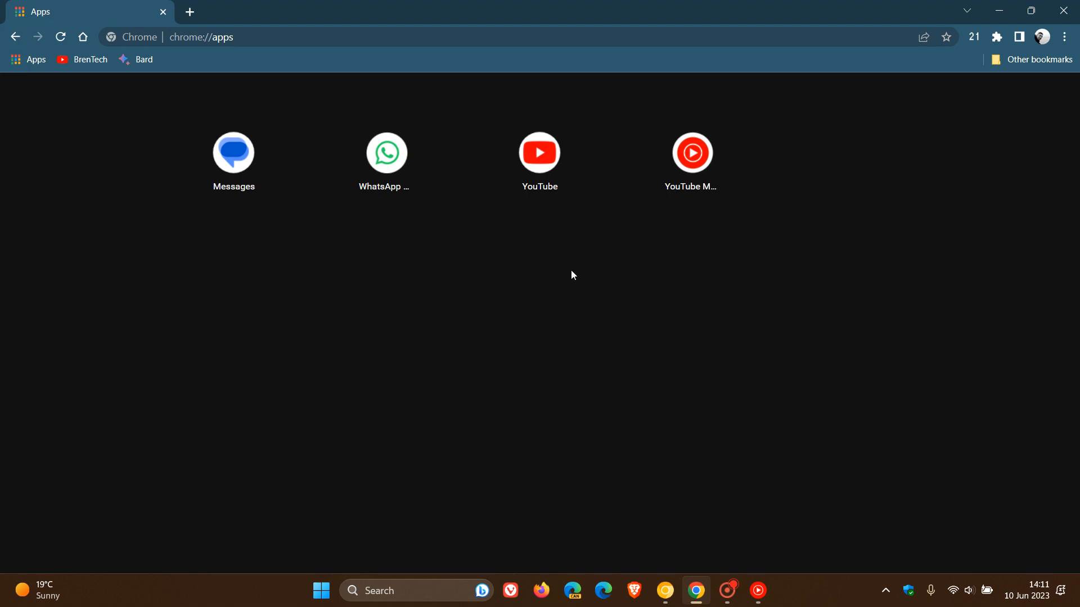
mouse_move(537, 300)
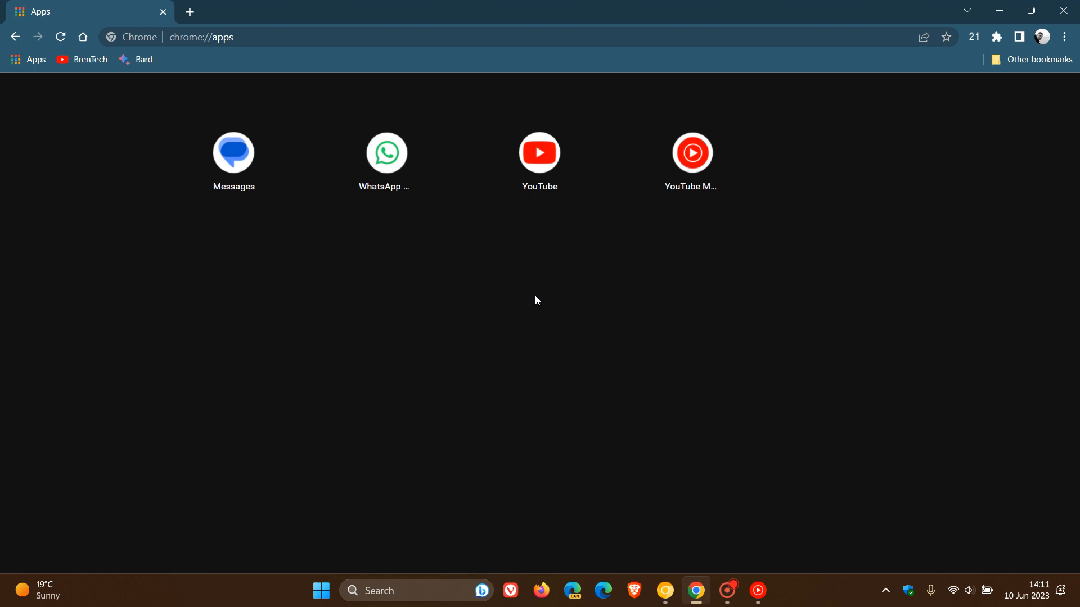
mouse_move(524, 311)
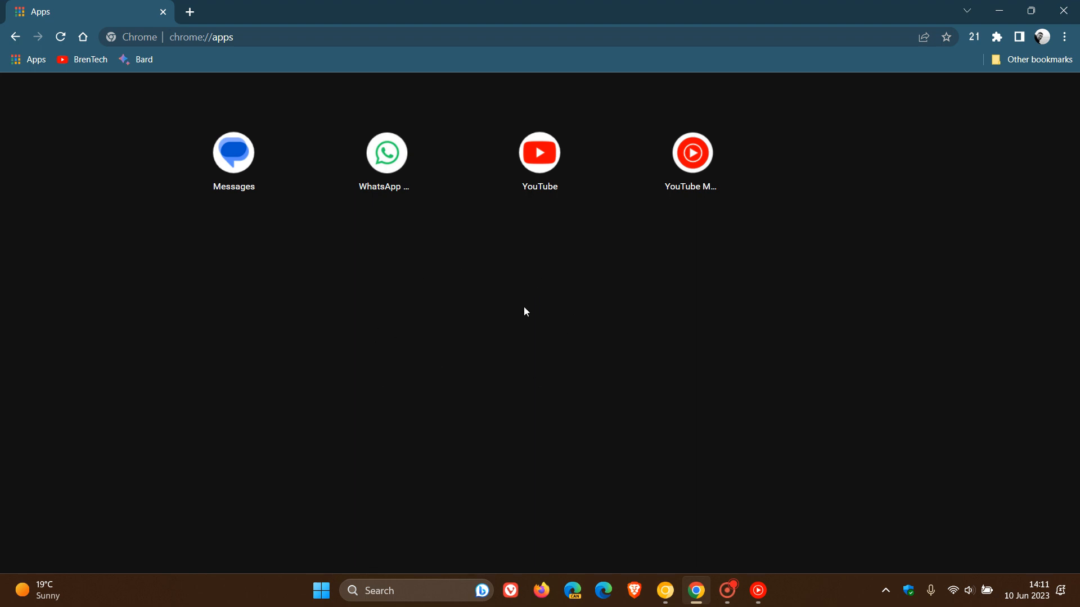
mouse_move(507, 326)
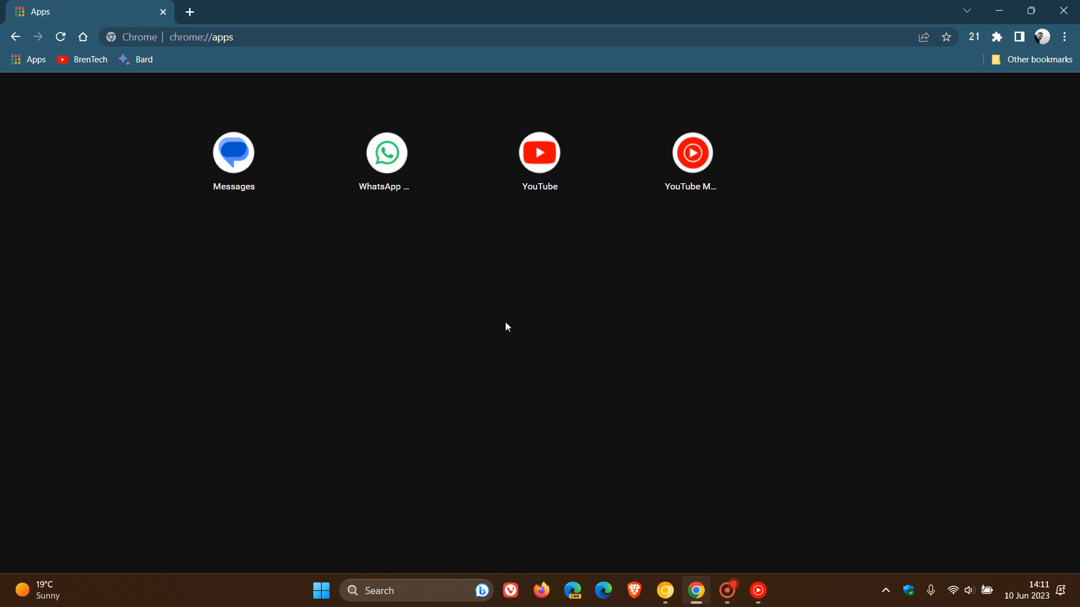
- Open chrome://flags filtered by 'des pwa app' and return to the Experiments tab
click(202, 36)
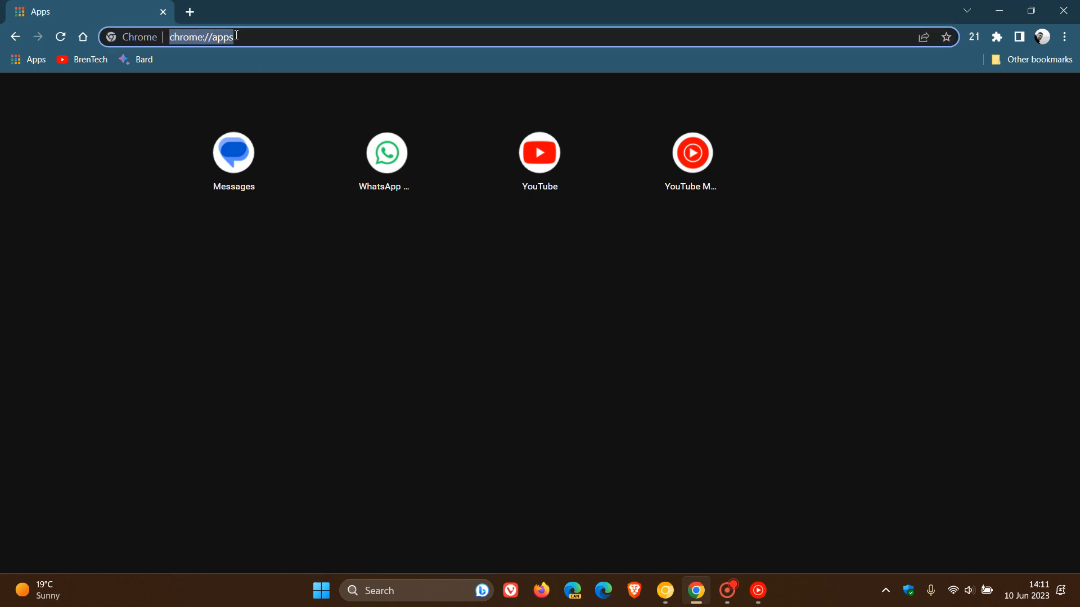
text(chrome://flags)
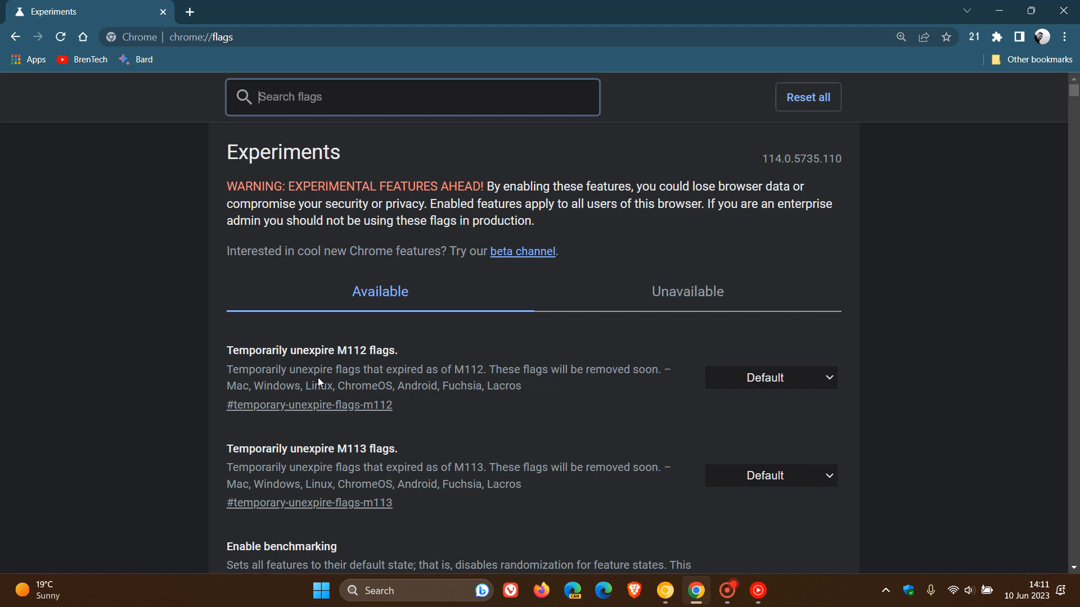
text(deskto)
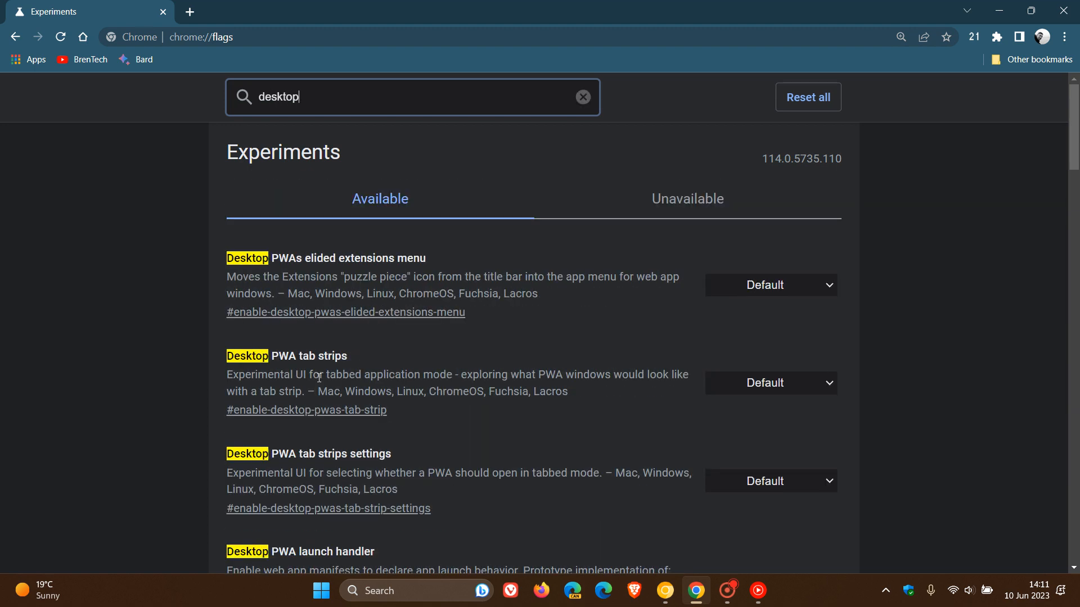
text(pwas)
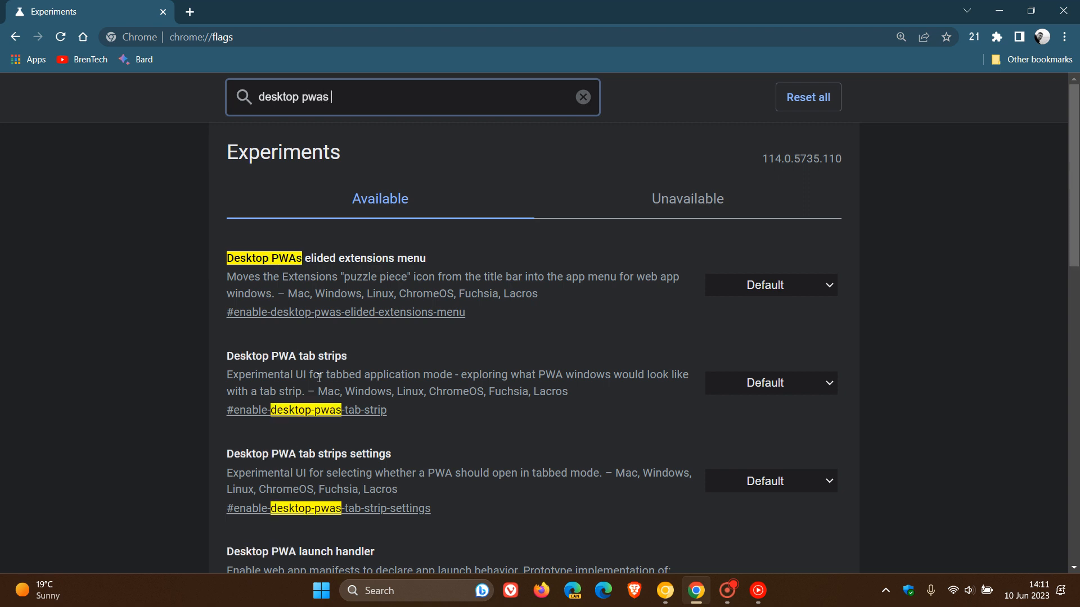
text(app)
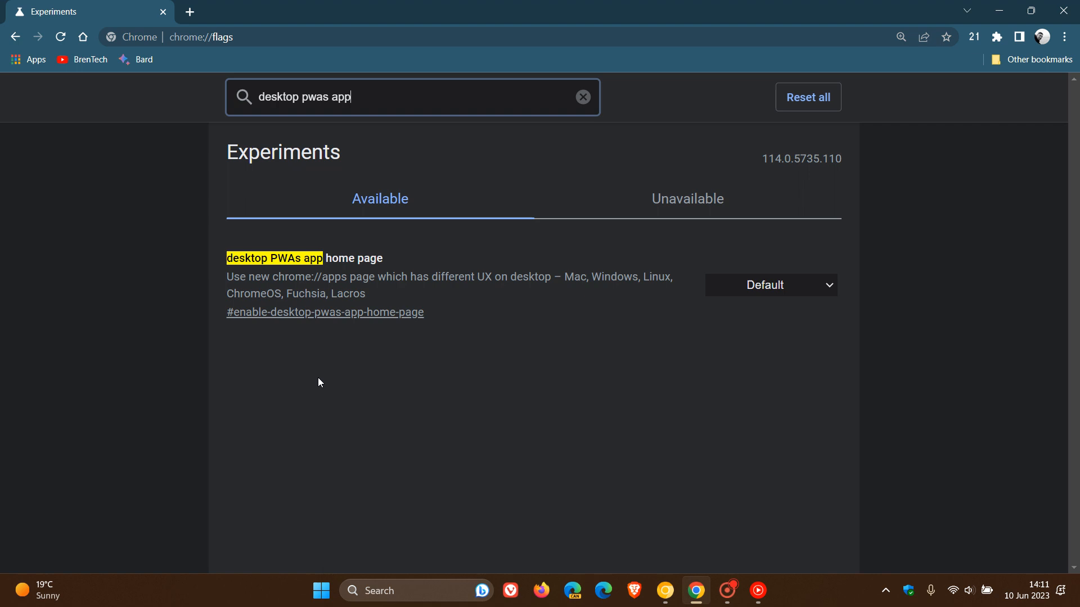
mouse_move(452, 312)
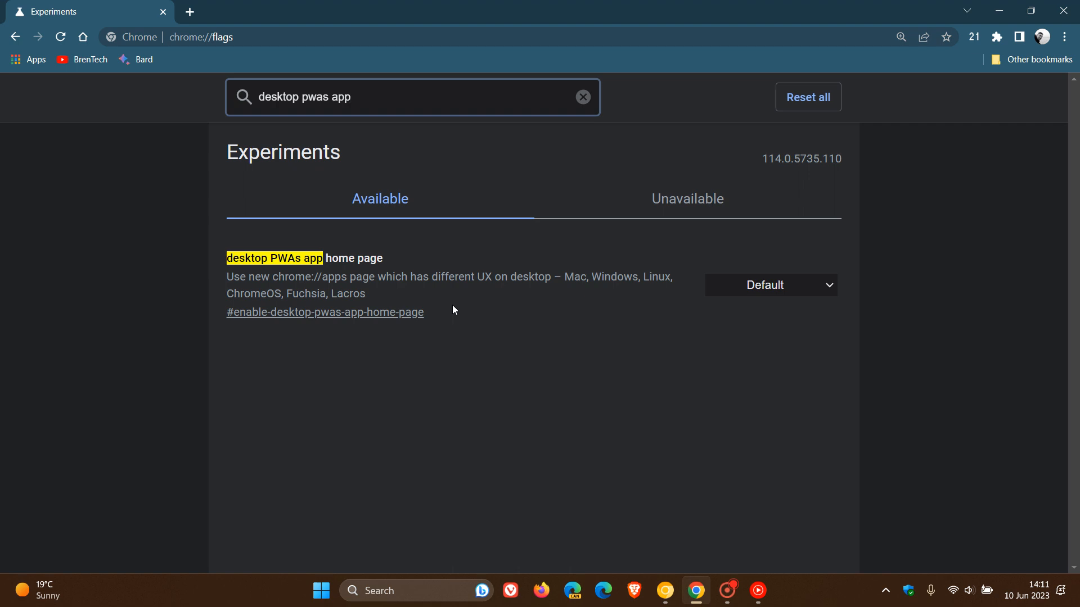
mouse_move(783, 333)
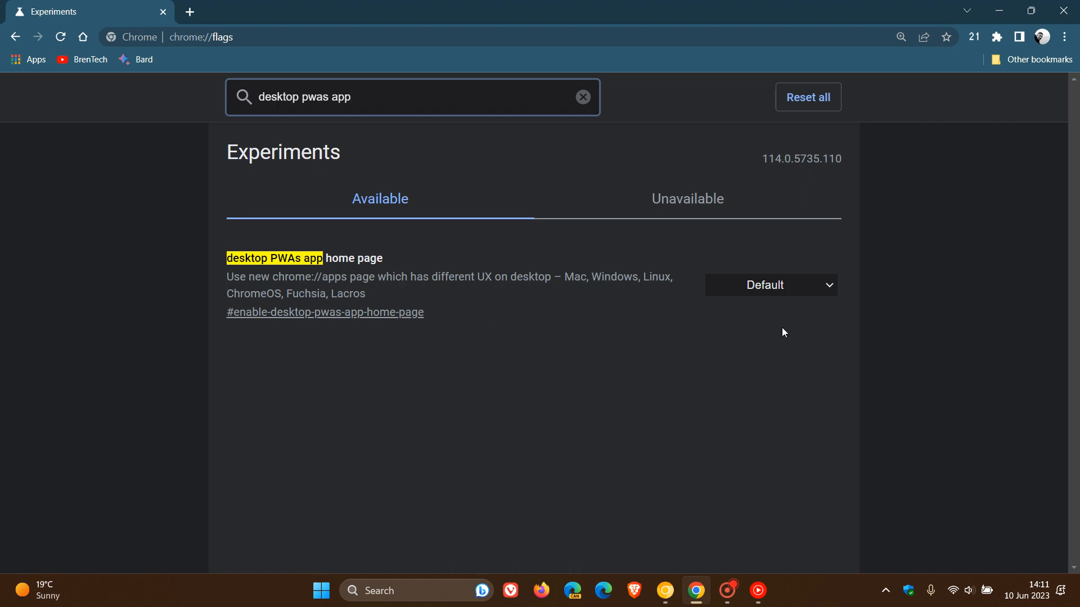
mouse_move(216, 26)
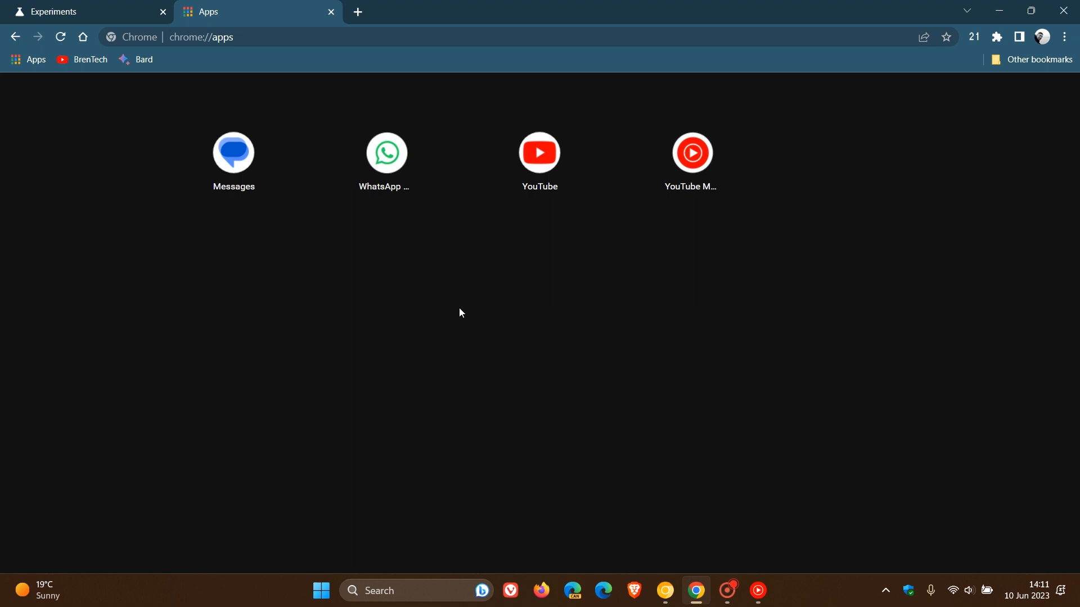
mouse_move(543, 263)
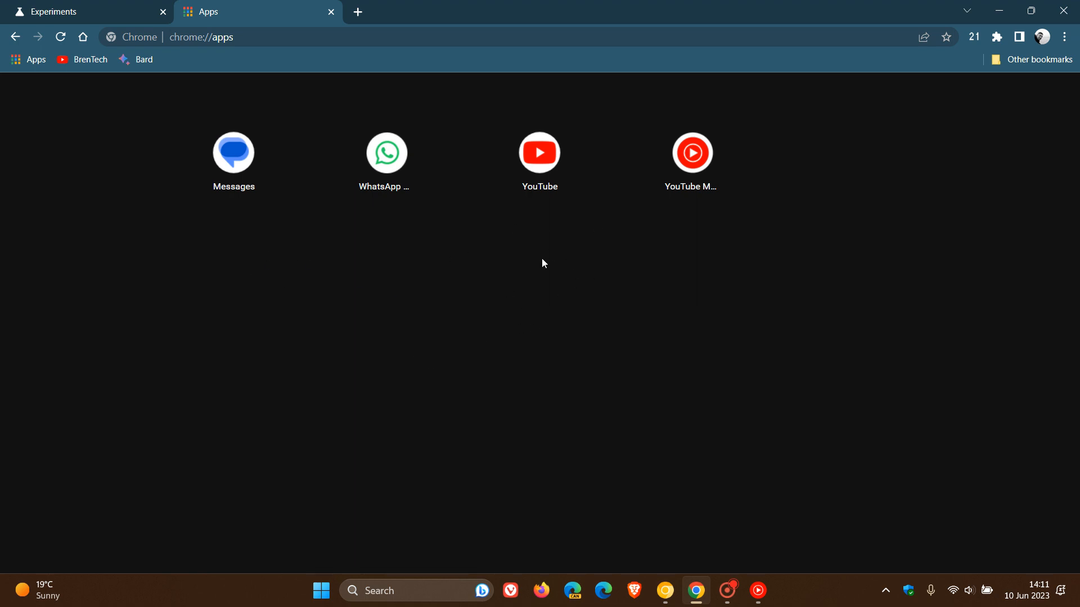
click(83, 12)
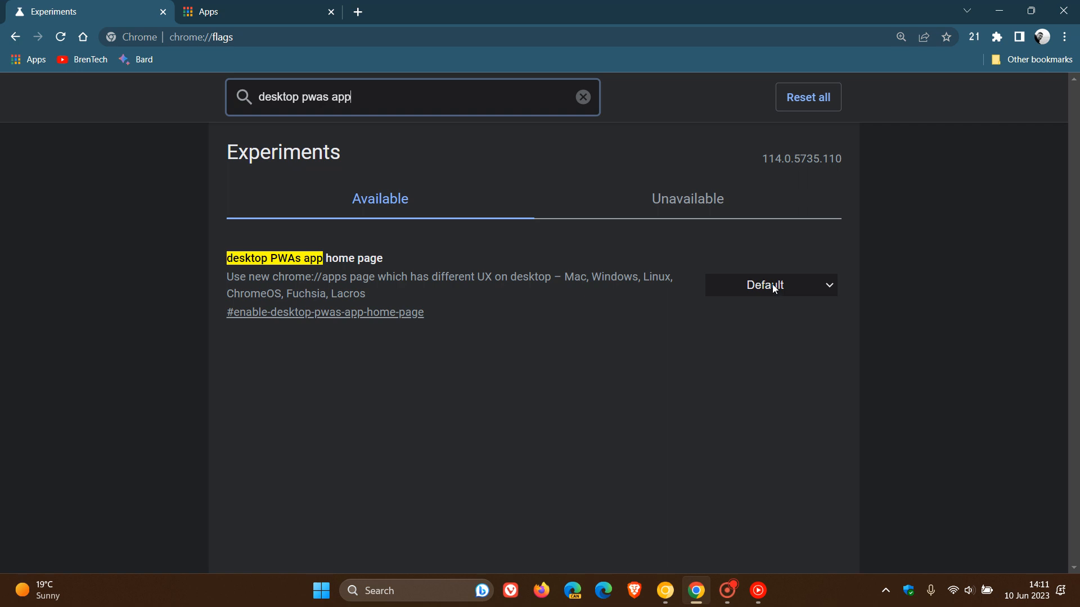
- Change the 'desktop PWAs app home page' flag from Default to Disabled
click(769, 284)
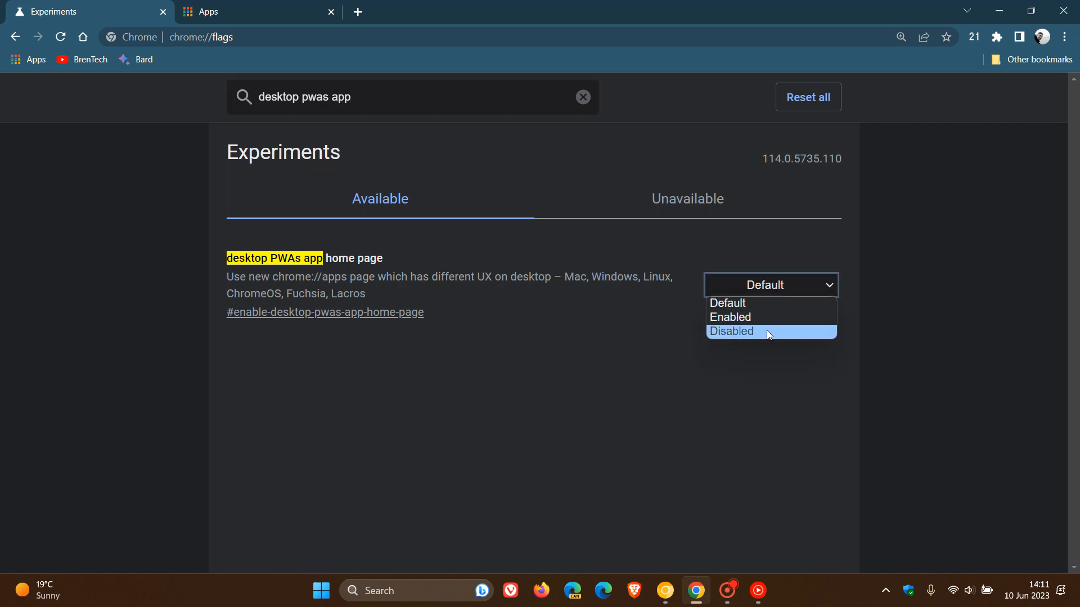
click(731, 331)
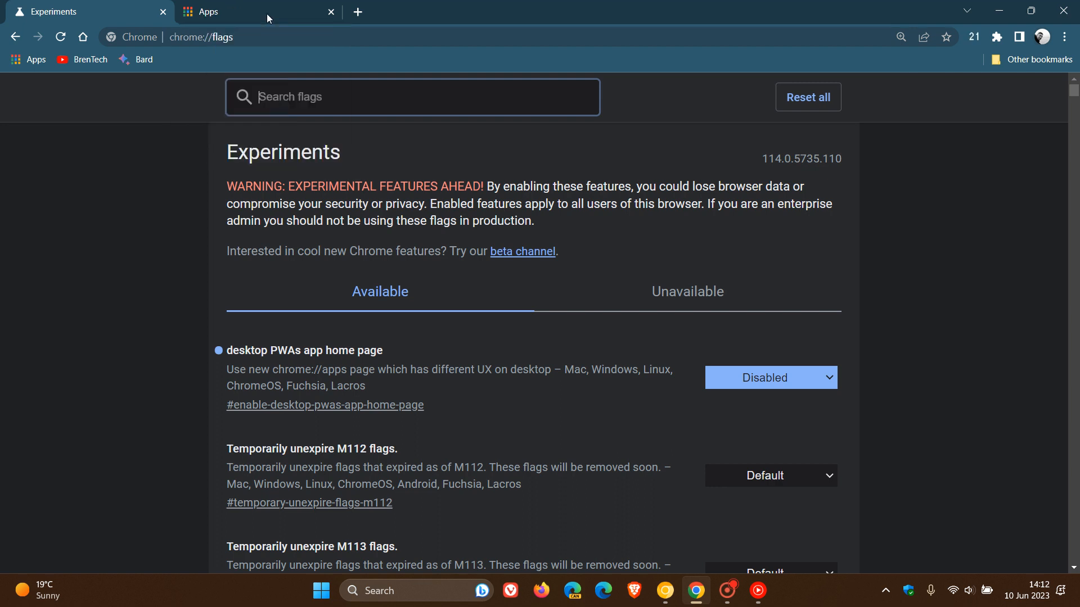
- View the larger-icon Apps tab, then switch back to the Experiments tab
click(234, 12)
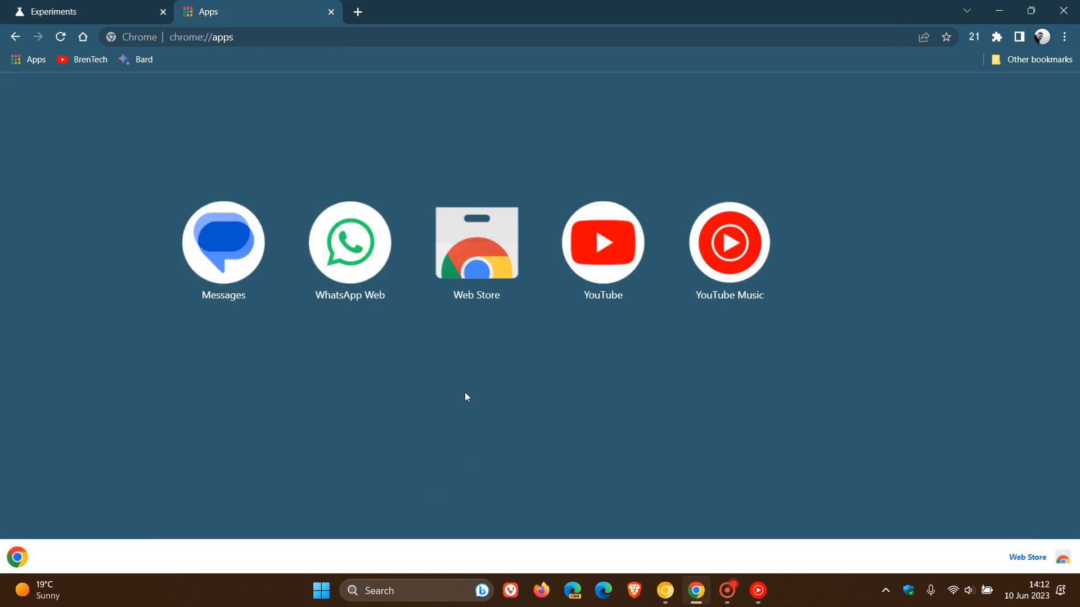
mouse_move(590, 404)
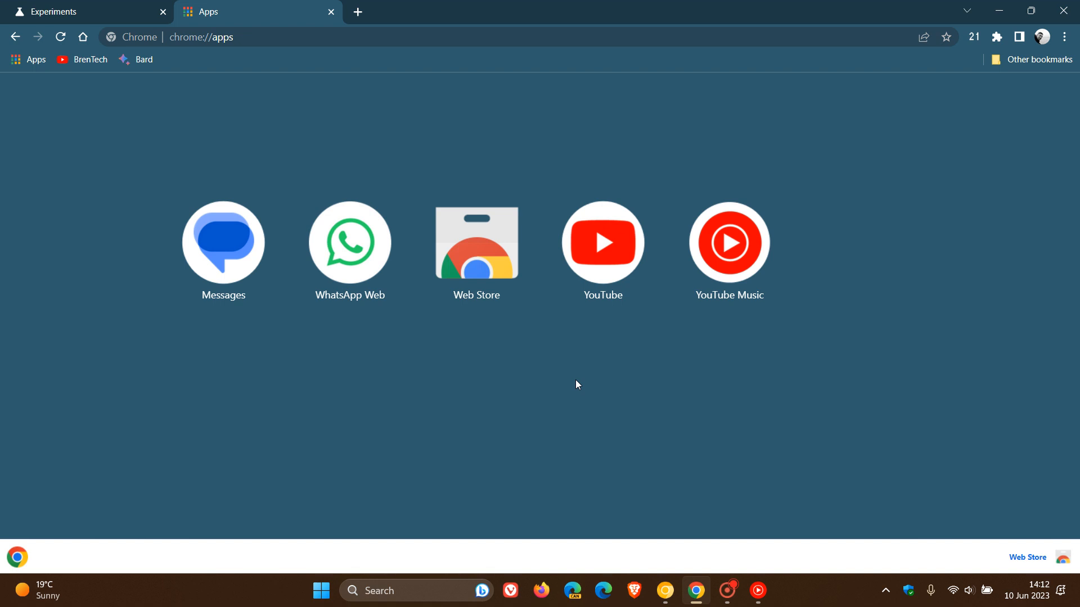
mouse_move(497, 386)
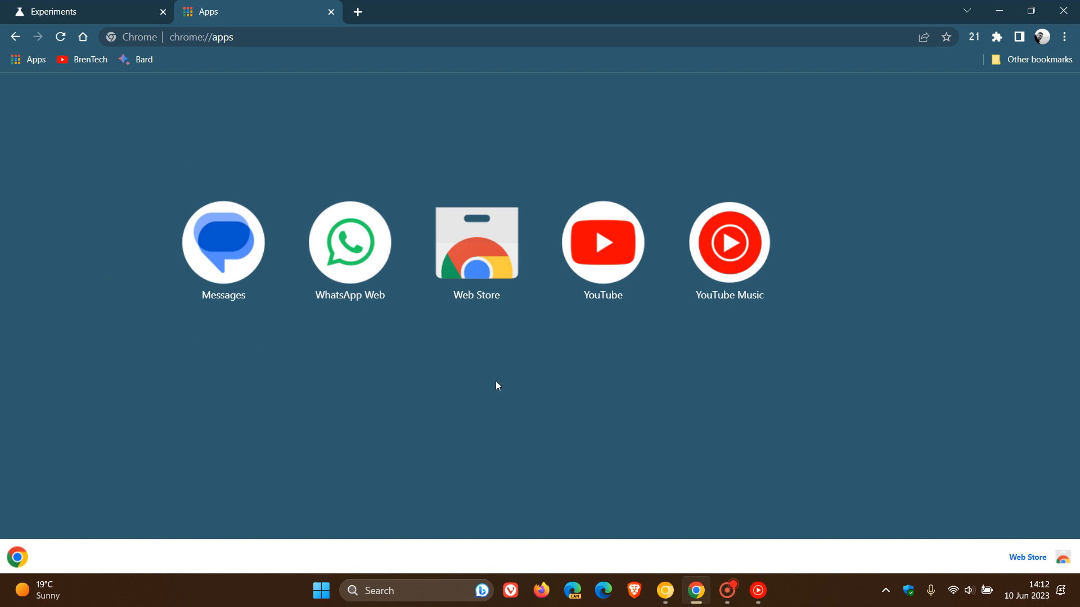
mouse_move(491, 383)
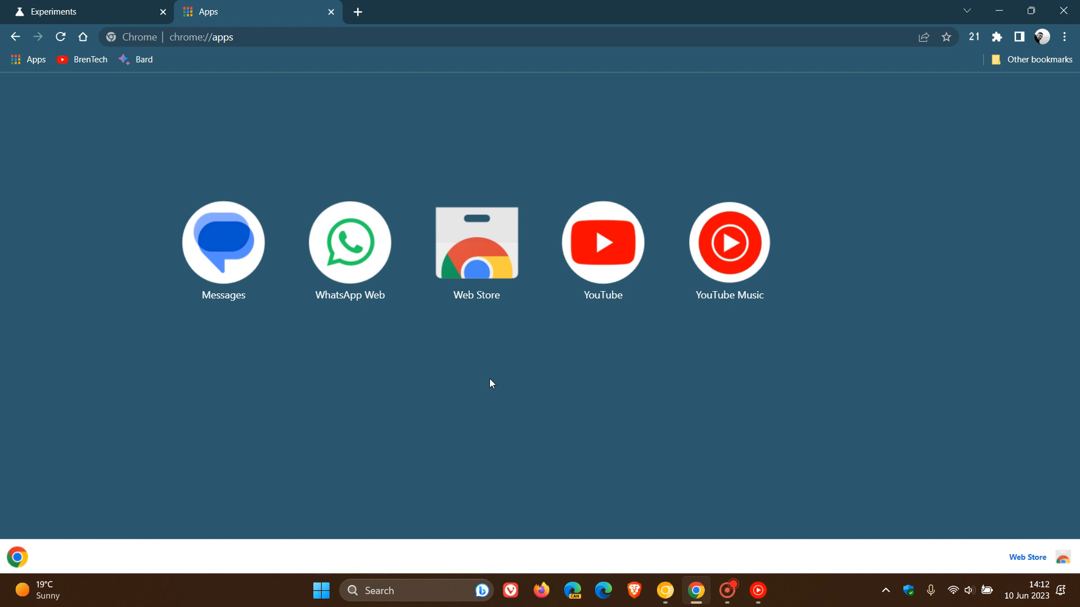
click(76, 11)
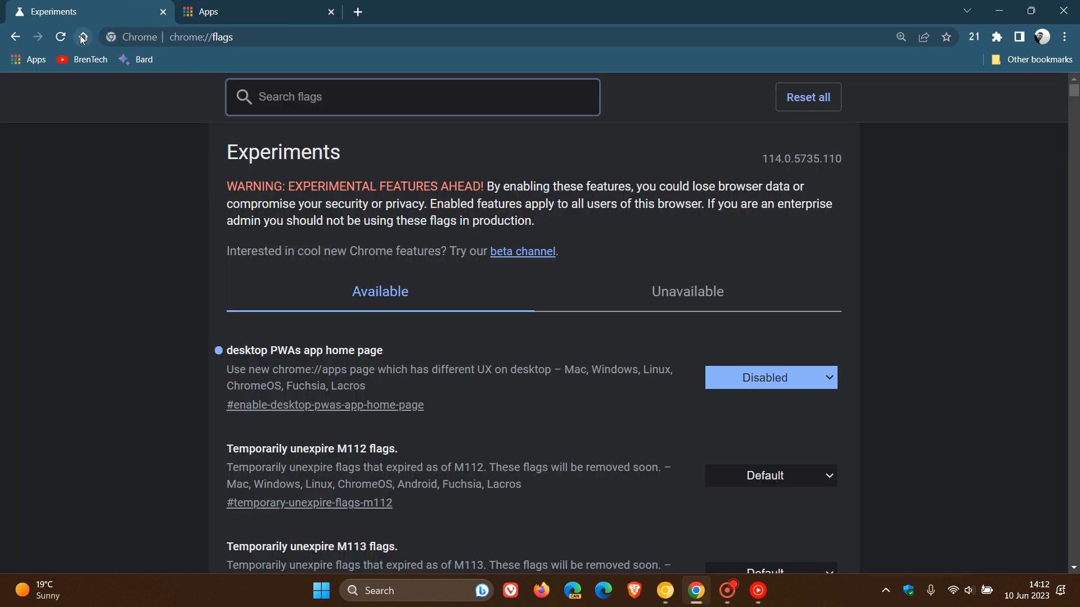